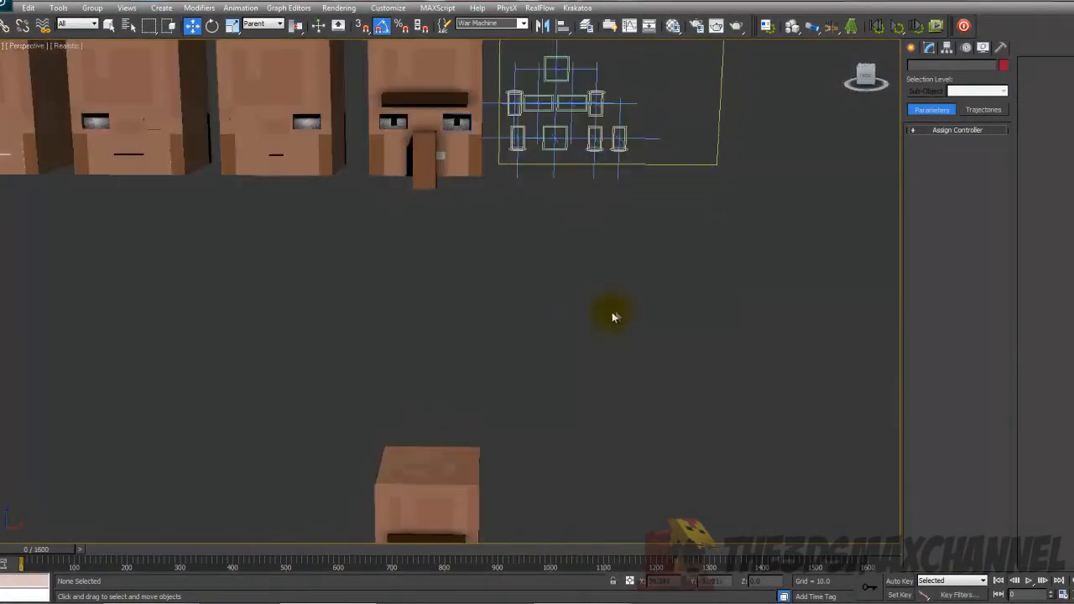
{"action": "mouse_move", "coordinate": [896, 141]}
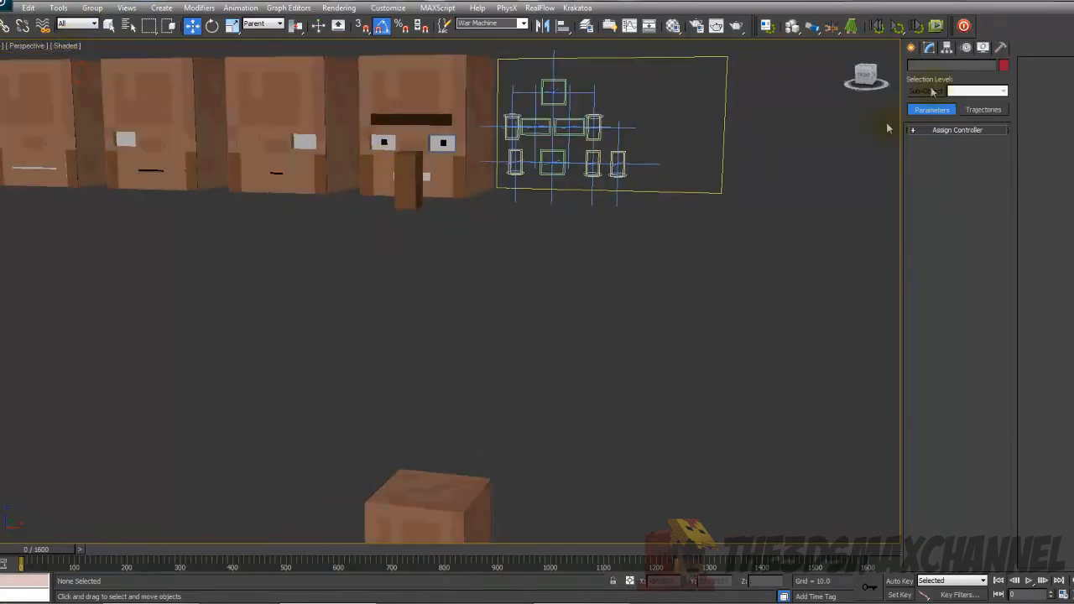
Create a box under the villager head and set its dimensions to 10 long, 20 wide, 30 high
{"action": "left_click", "coordinate": [913, 47]}
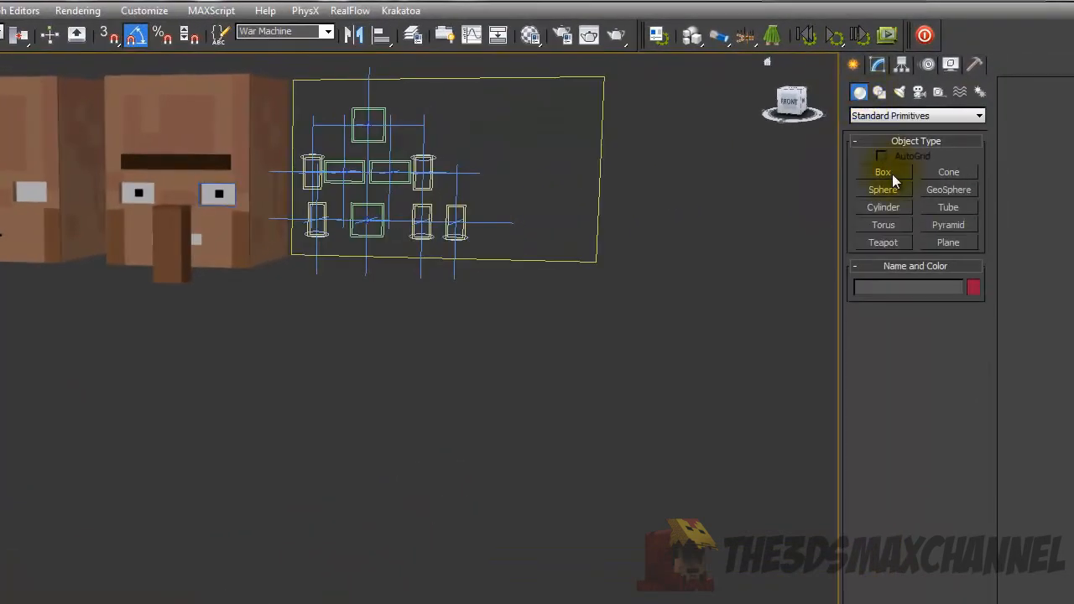
{"action": "left_click", "coordinate": [883, 172]}
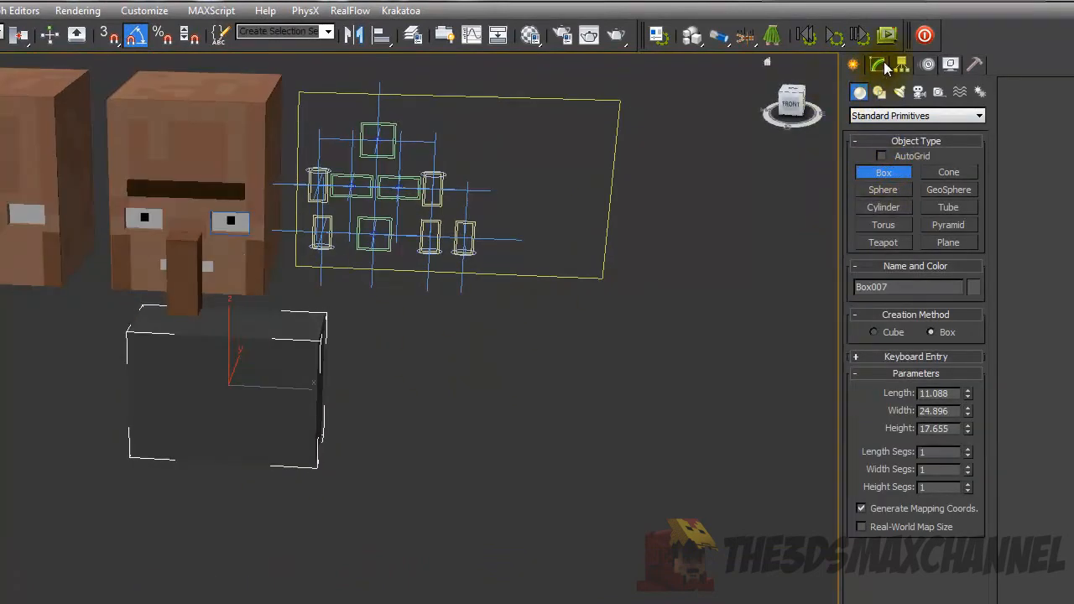
{"action": "left_click", "coordinate": [877, 63]}
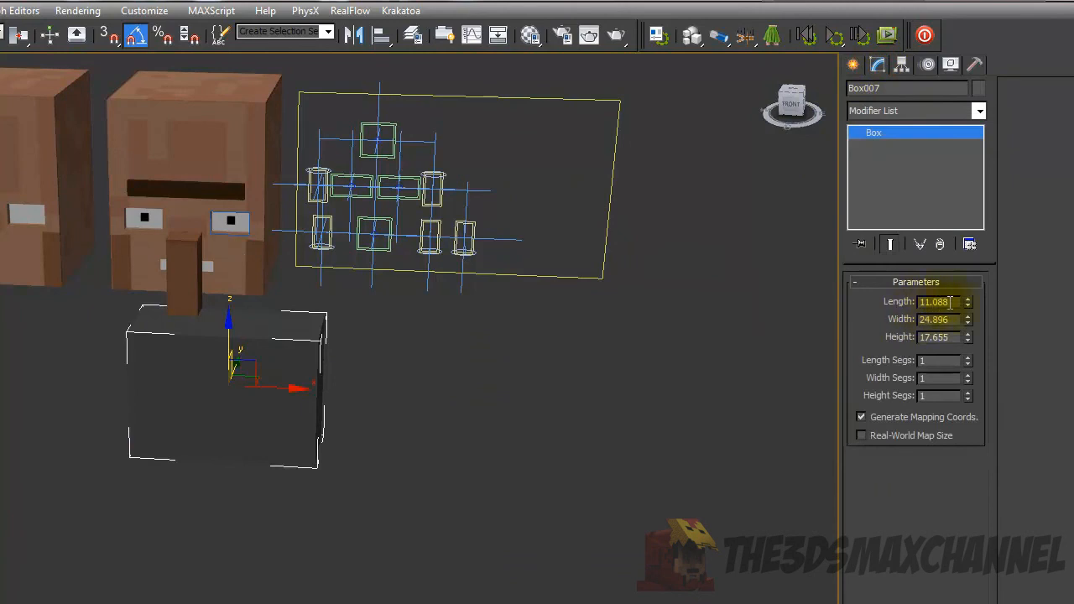
{"action": "type", "text": "10.0"}
{"action": "type", "text": "20"}
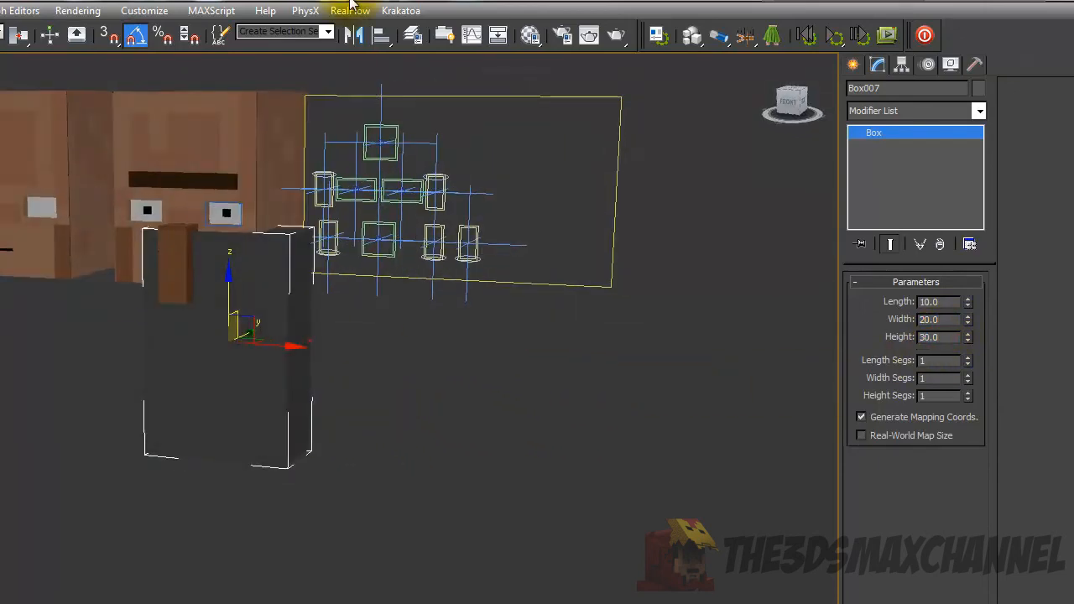
{"action": "mouse_move", "coordinate": [379, 35]}
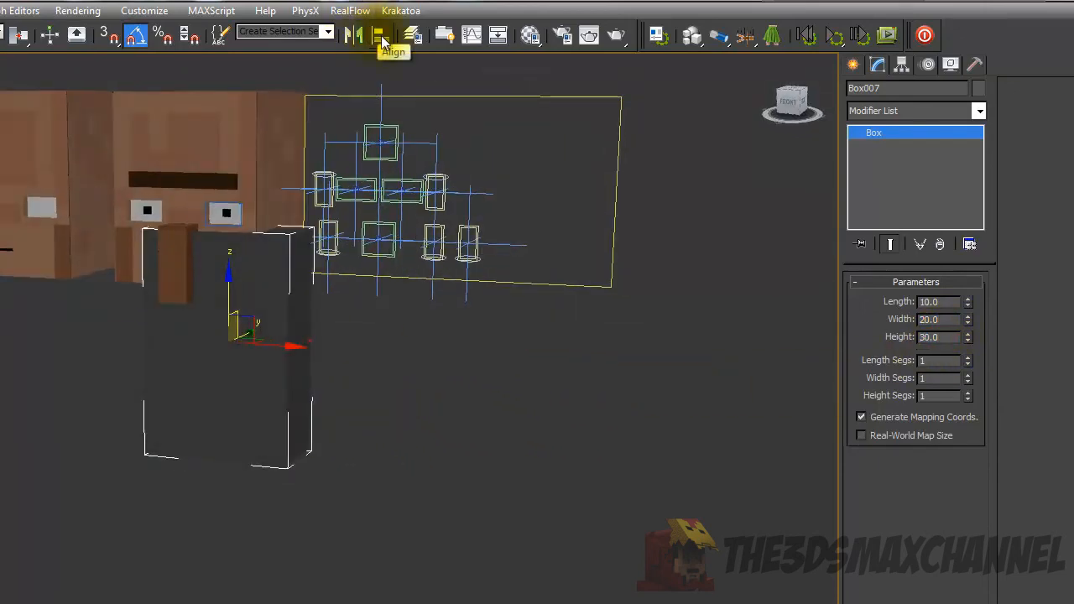
Align the new box's X and Y centres to Villager_Head and start cloning it as Box008
{"action": "left_click", "coordinate": [381, 33]}
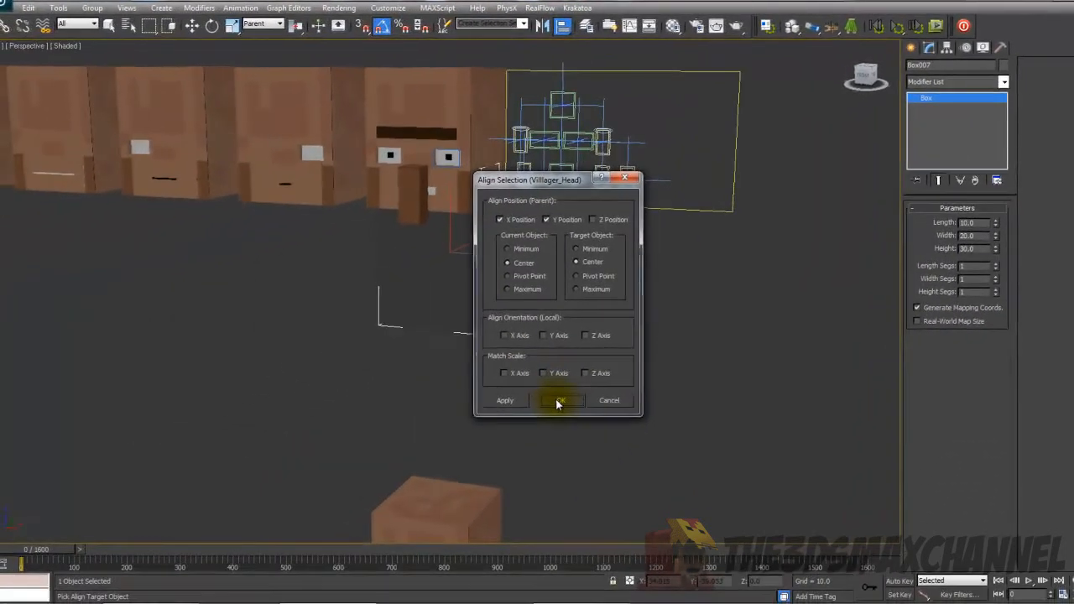
{"action": "left_click", "coordinate": [560, 399]}
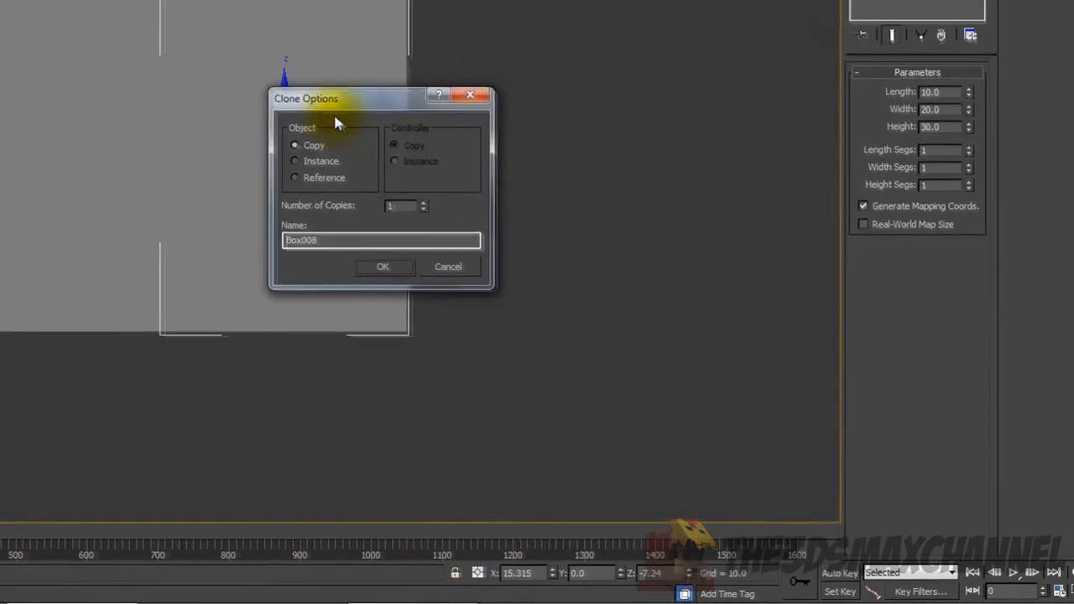
Confirm the copy Box008 and shift it sideways from the original beneath the head
{"action": "left_click", "coordinate": [382, 265]}
{"action": "type", "text": "10"}
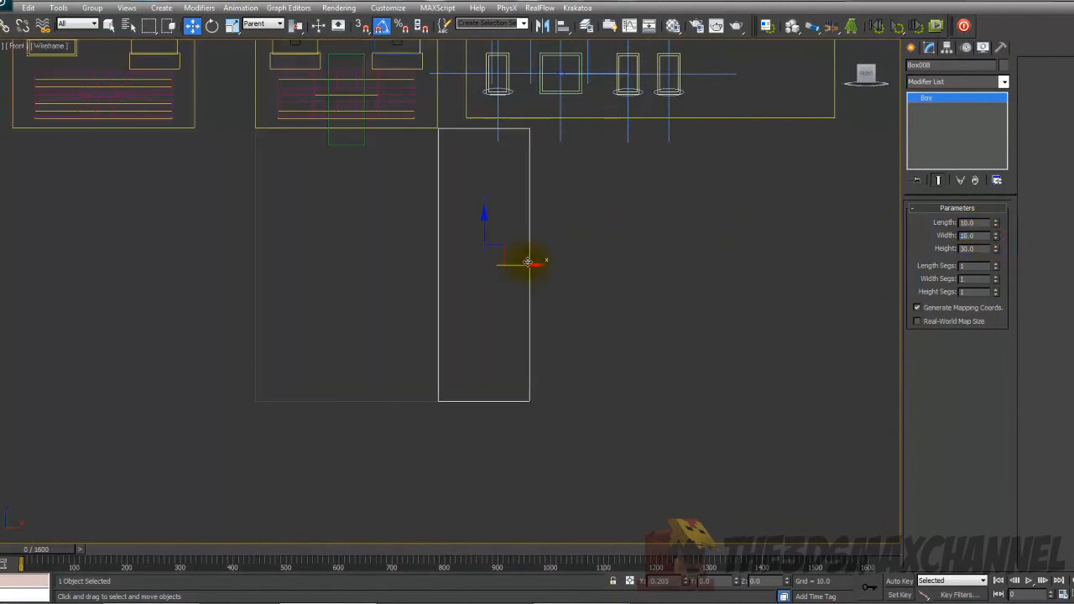
{"action": "left_click_drag", "start_coordinate": [527, 262], "coordinate": [473, 256]}
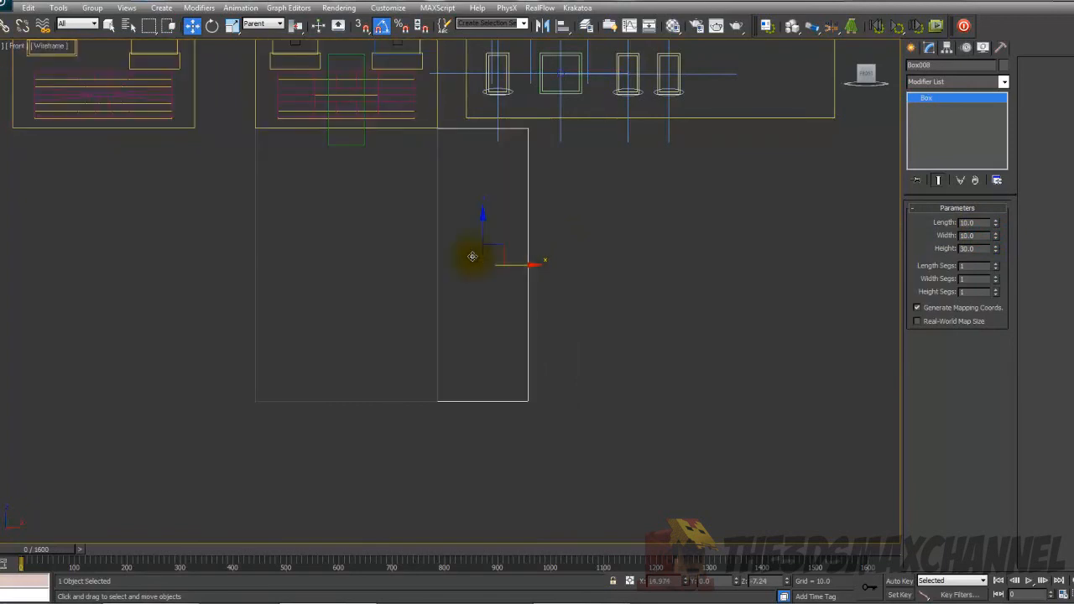
{"action": "left_click", "coordinate": [567, 336]}
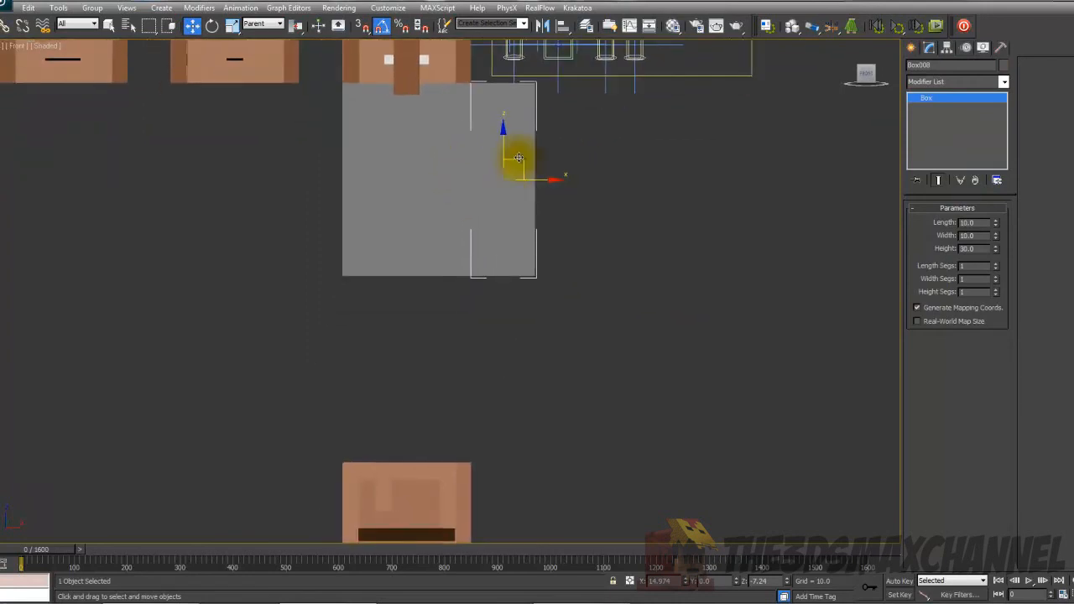
Clone another box downward as Box009 and move it below the body as a leg piece
{"action": "left_click_drag", "start_coordinate": [516, 158], "coordinate": [460, 348]}
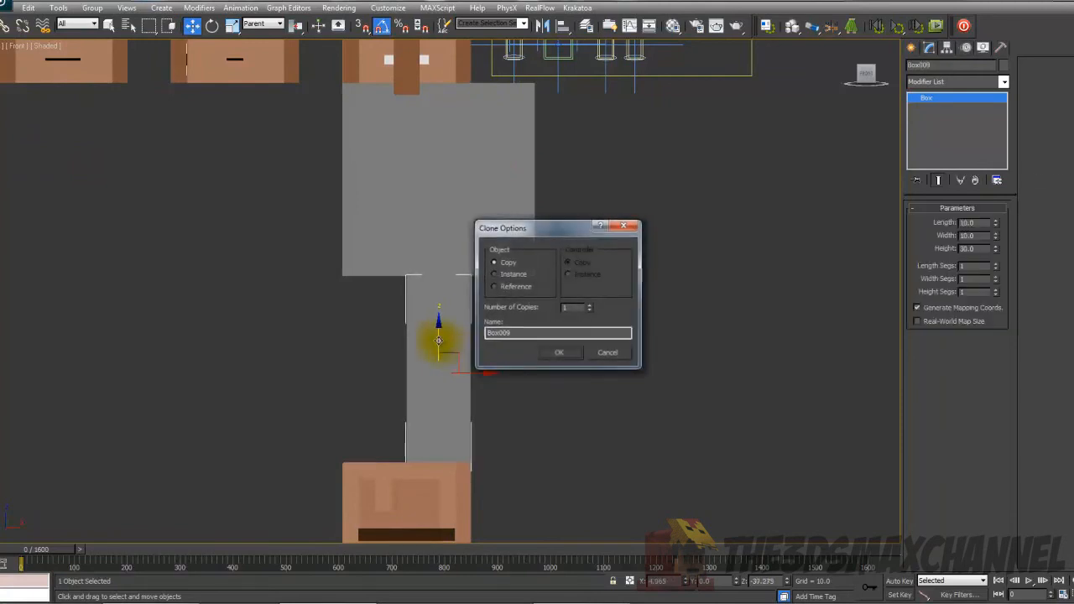
{"action": "left_click", "coordinate": [558, 352]}
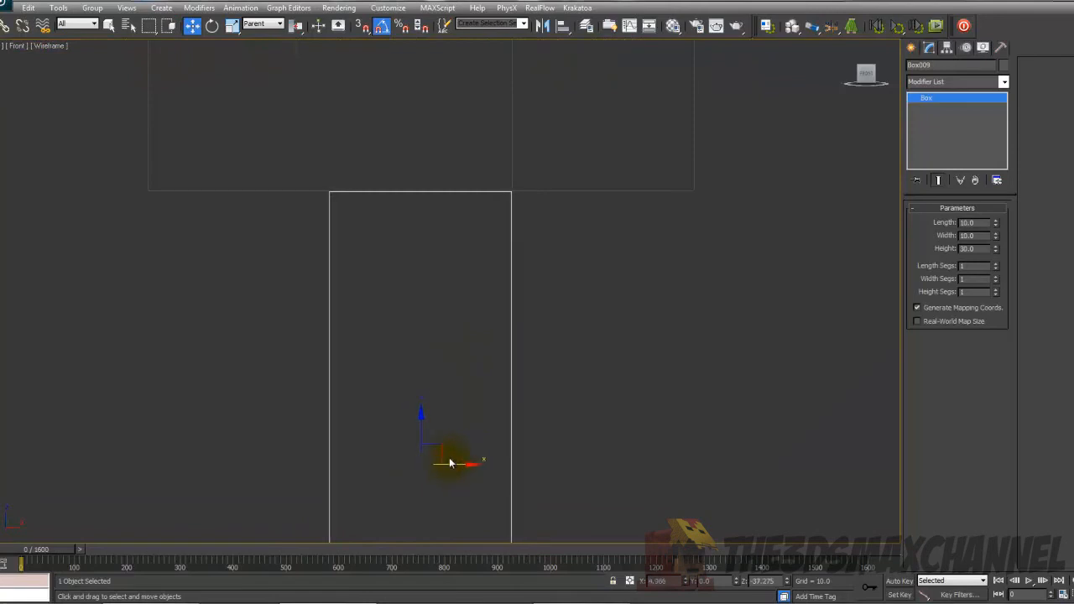
{"action": "left_click_drag", "start_coordinate": [449, 461], "coordinate": [421, 429]}
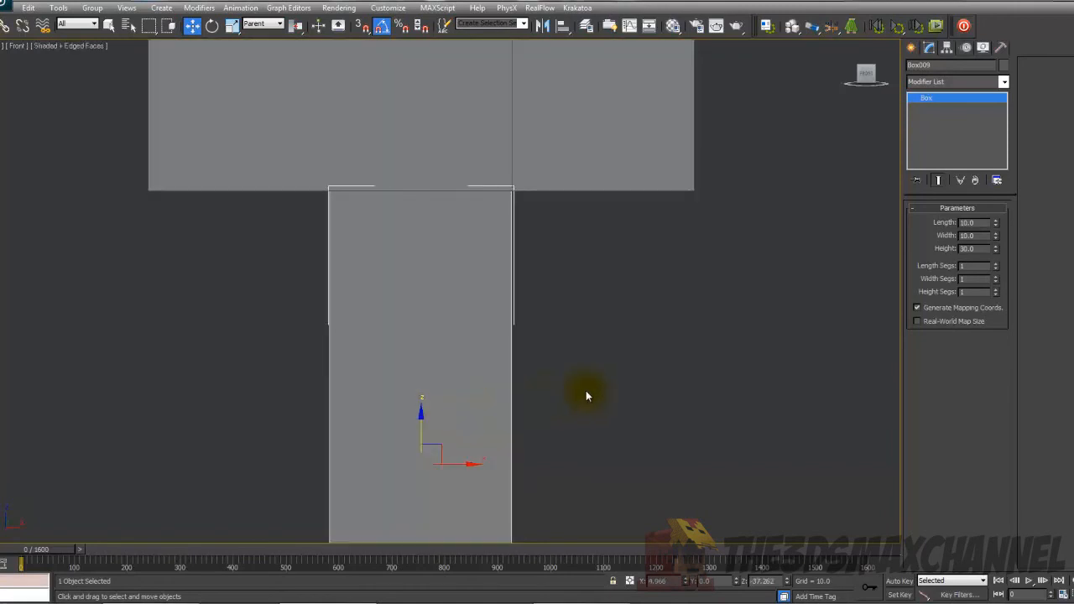
{"action": "left_click", "coordinate": [587, 394]}
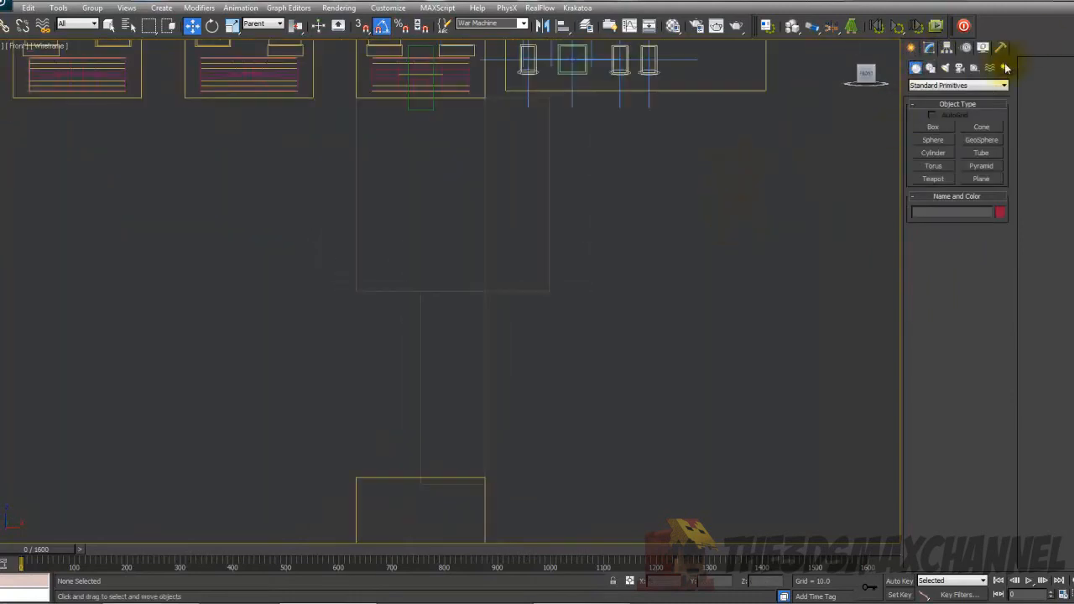
Draw a bone chain down through the body boxes and place a second chain beside it
{"action": "left_click", "coordinate": [1003, 67]}
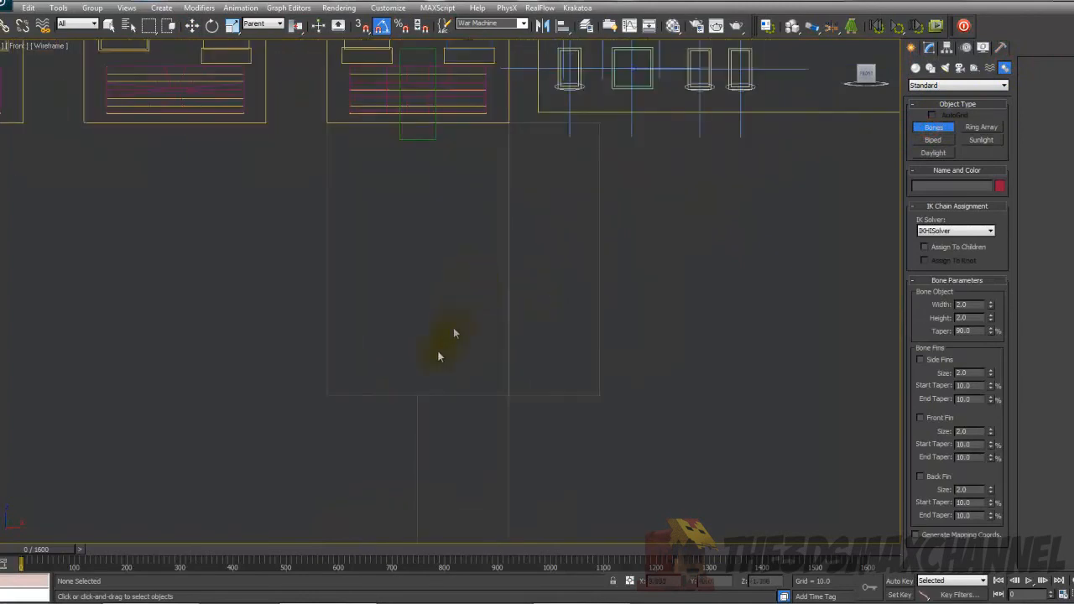
{"action": "mouse_move", "coordinate": [433, 376]}
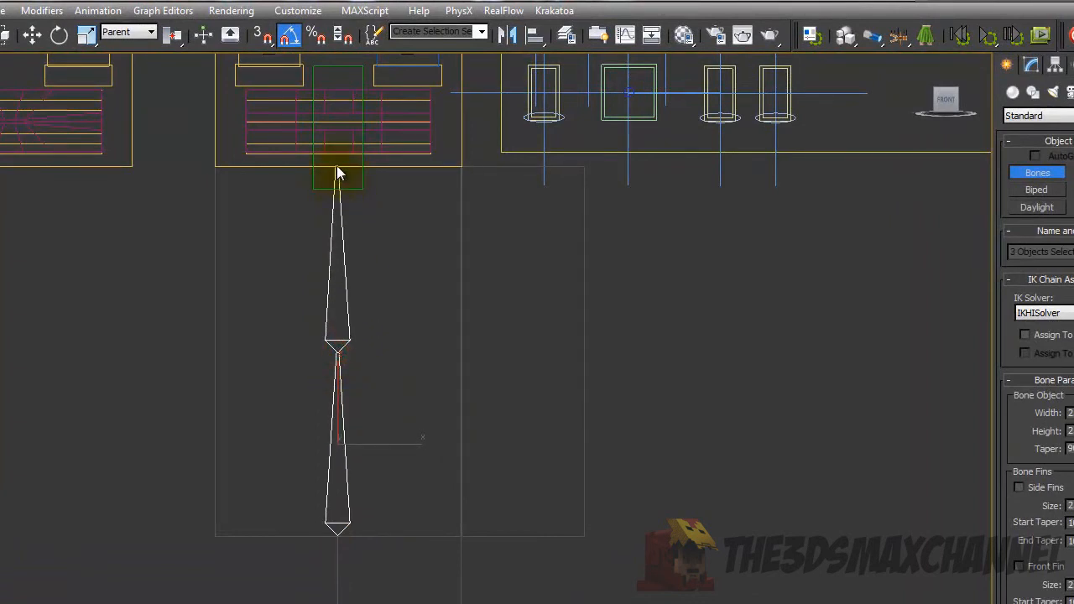
{"action": "left_click", "coordinate": [336, 154]}
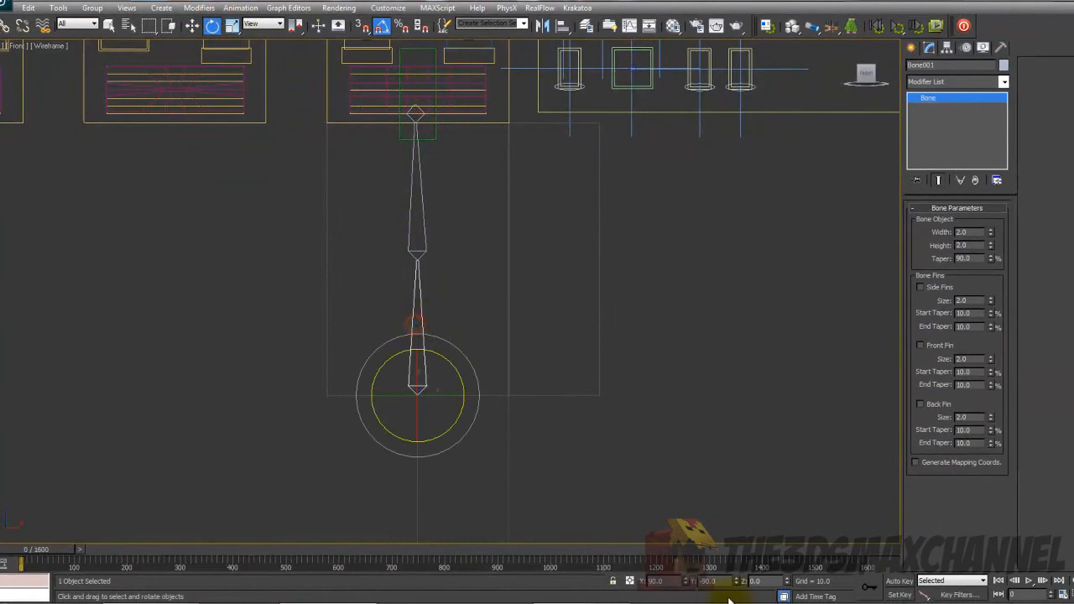
{"action": "left_click_drag", "start_coordinate": [416, 394], "coordinate": [416, 251]}
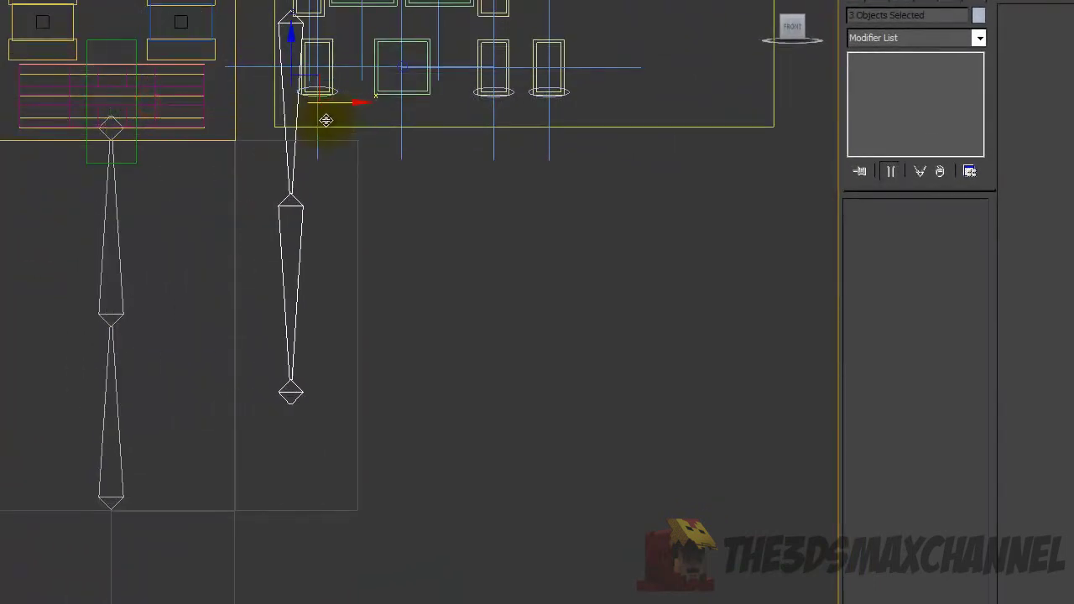
Move the second bone chain up and align its X and Y centre to Box008
{"action": "left_click_drag", "start_coordinate": [326, 121], "coordinate": [293, 54]}
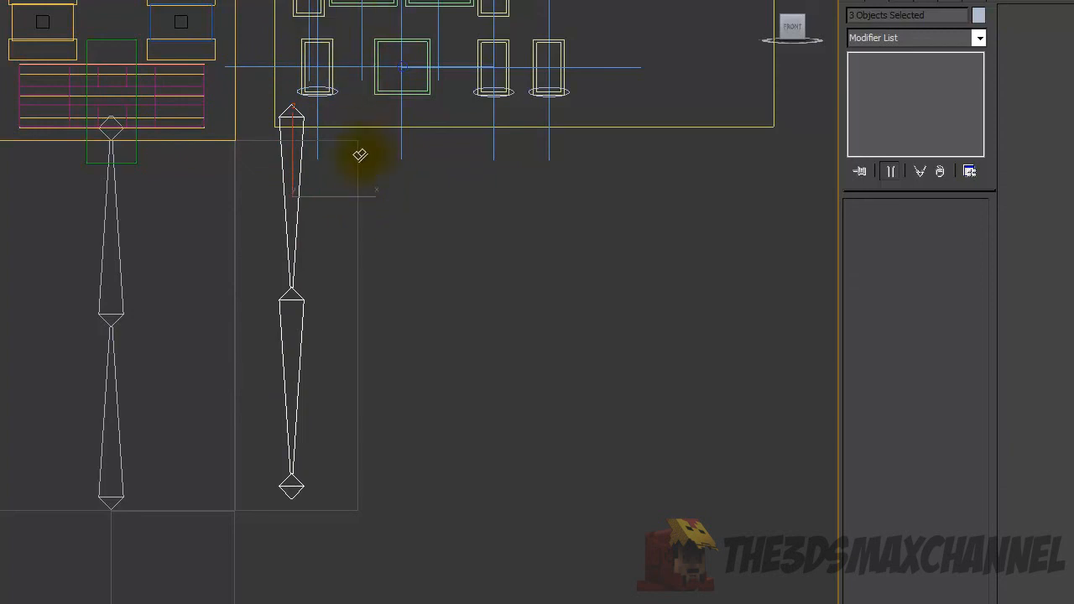
{"action": "left_click", "coordinate": [359, 156]}
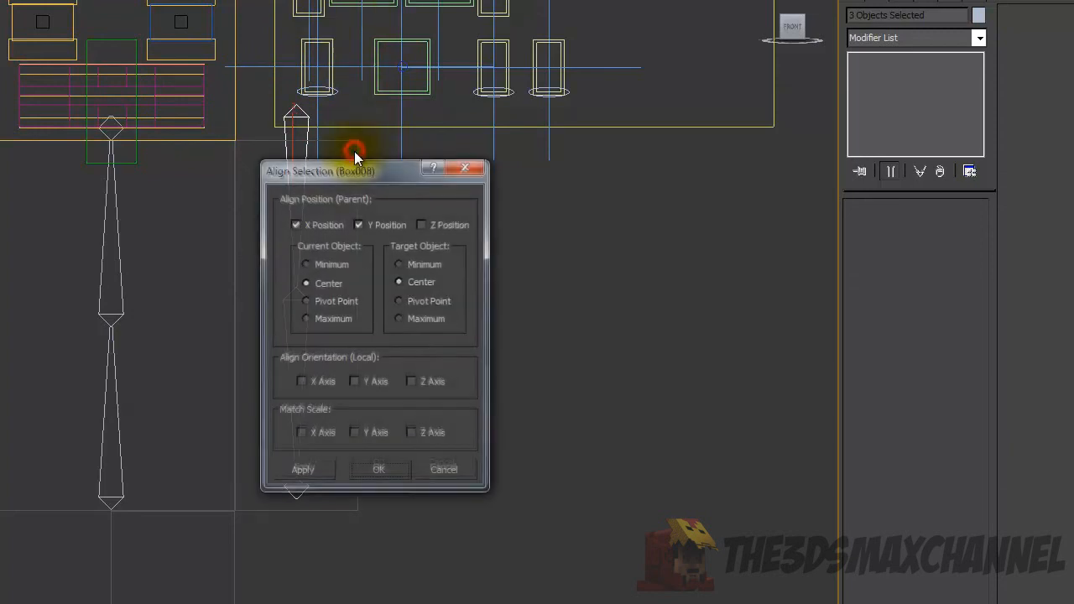
{"action": "mouse_move", "coordinate": [379, 469]}
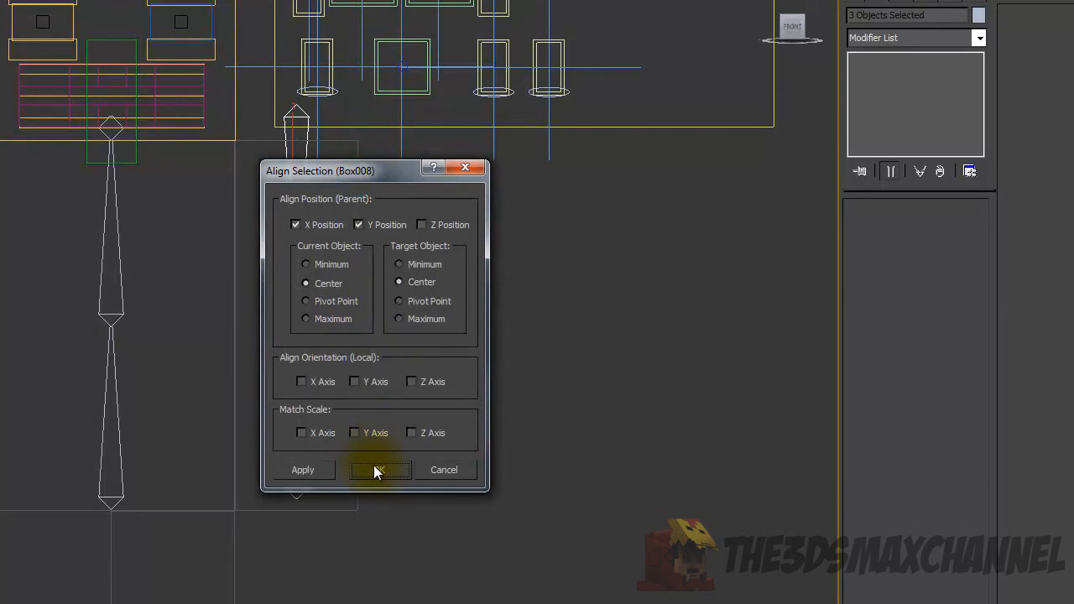
{"action": "left_click", "coordinate": [379, 469]}
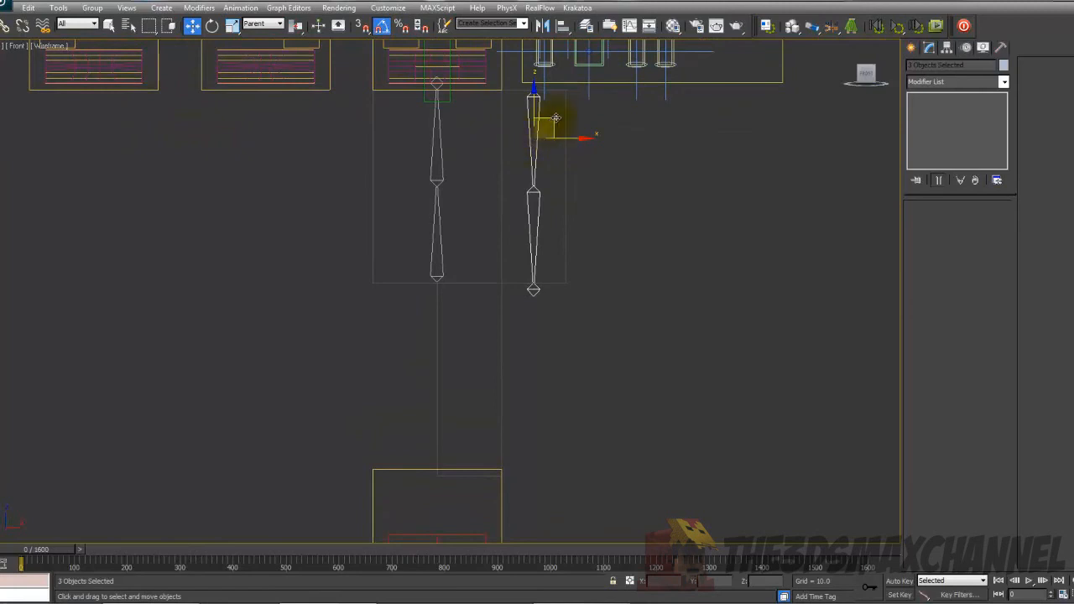
Clone the bone chain into a third chain and select its top bone
{"action": "left_click_drag", "start_coordinate": [554, 118], "coordinate": [500, 292]}
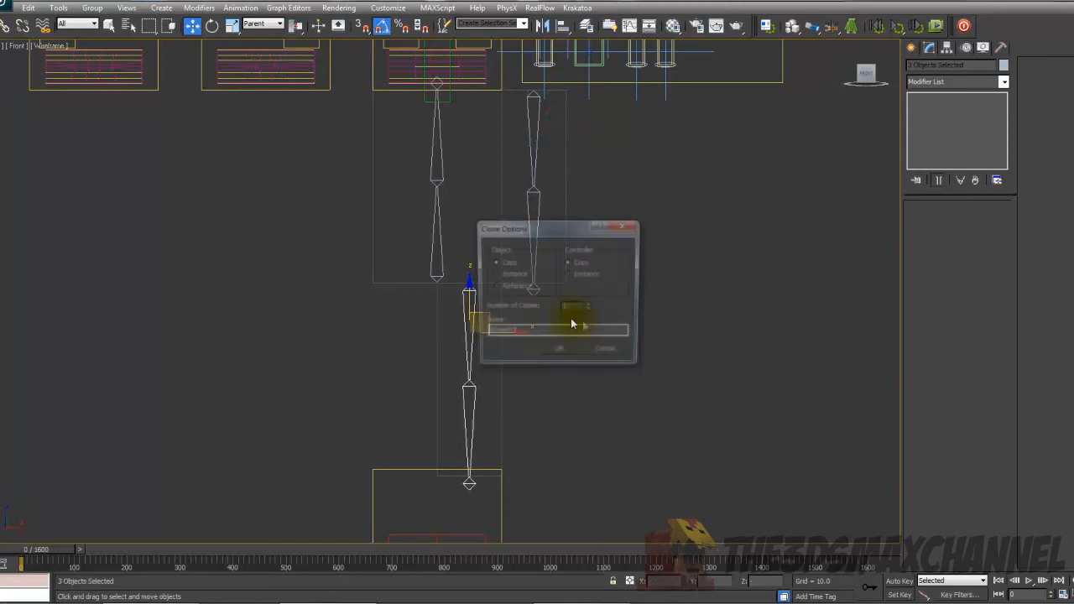
{"action": "left_click", "coordinate": [561, 347]}
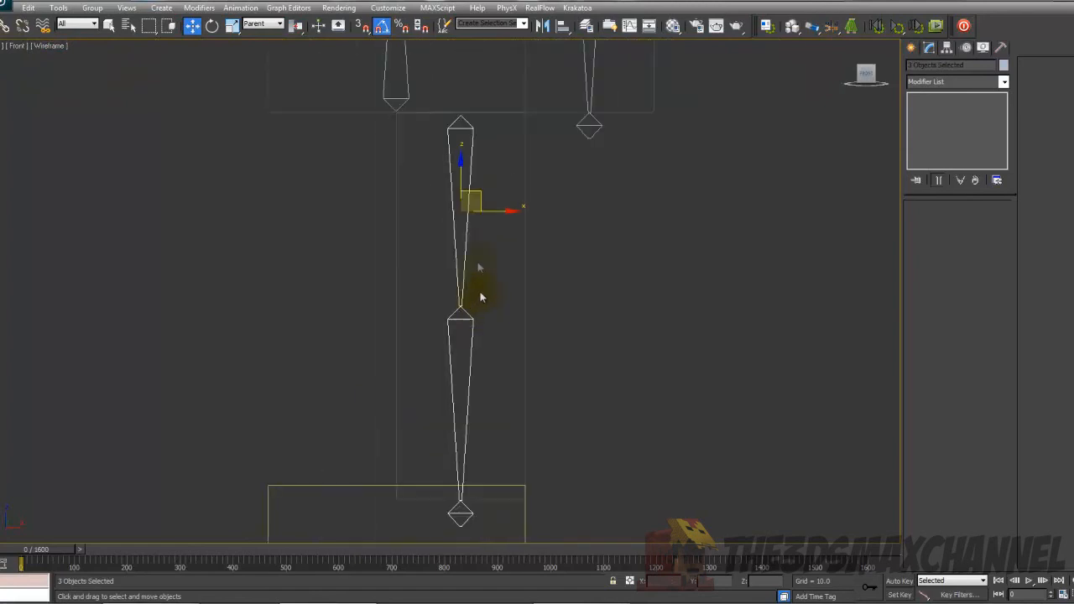
{"action": "left_click", "coordinate": [460, 128]}
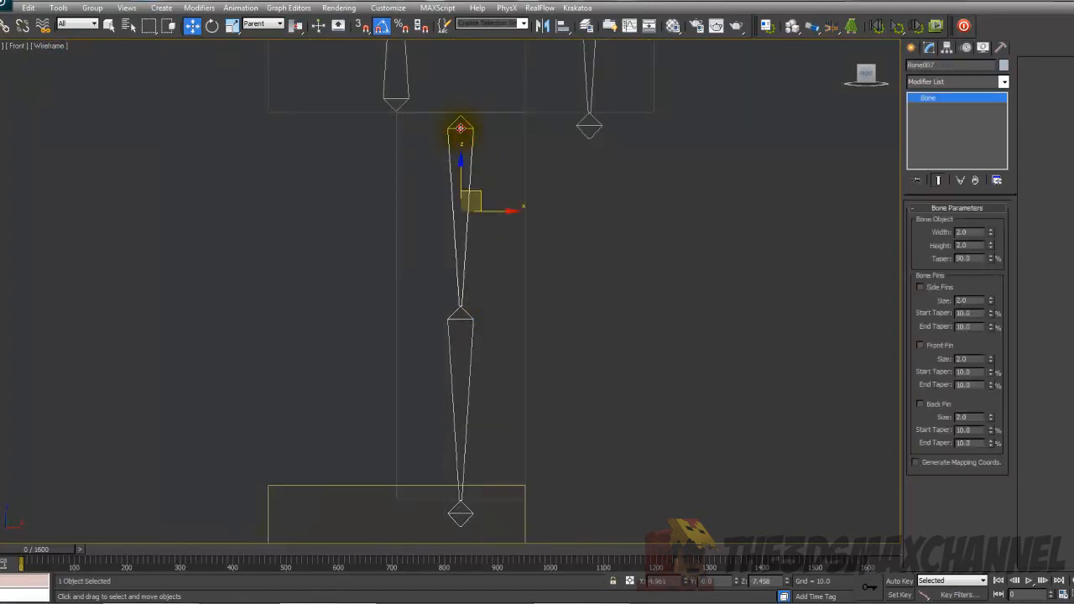
{"action": "left_click_drag", "start_coordinate": [462, 131], "coordinate": [457, 176]}
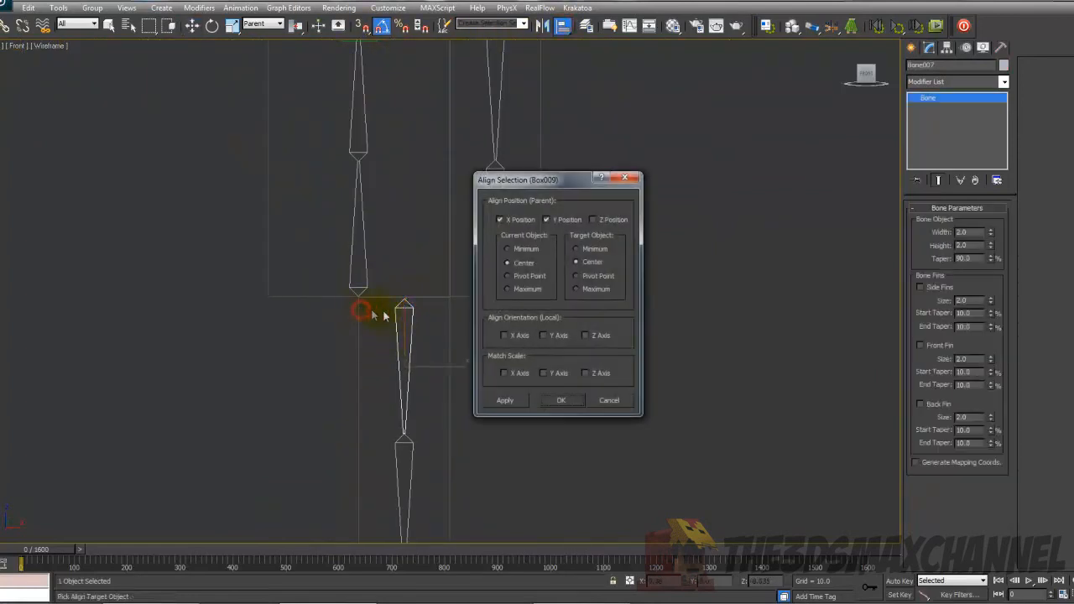
Align the third chain to Box009, including the depth axis
{"action": "left_click", "coordinate": [560, 399]}
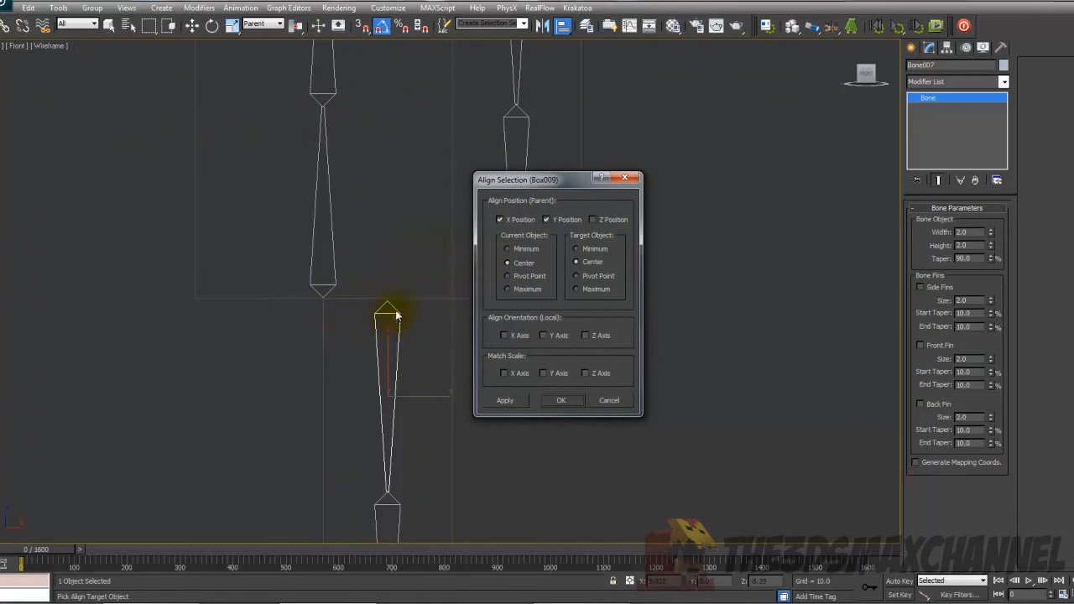
{"action": "left_click", "coordinate": [595, 218]}
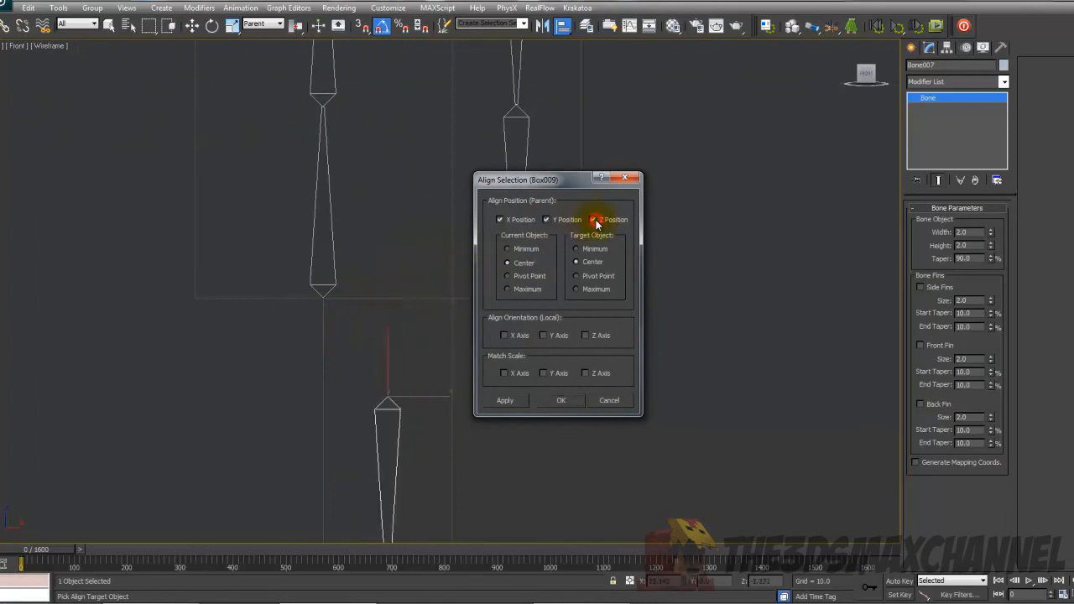
{"action": "left_click", "coordinate": [594, 218]}
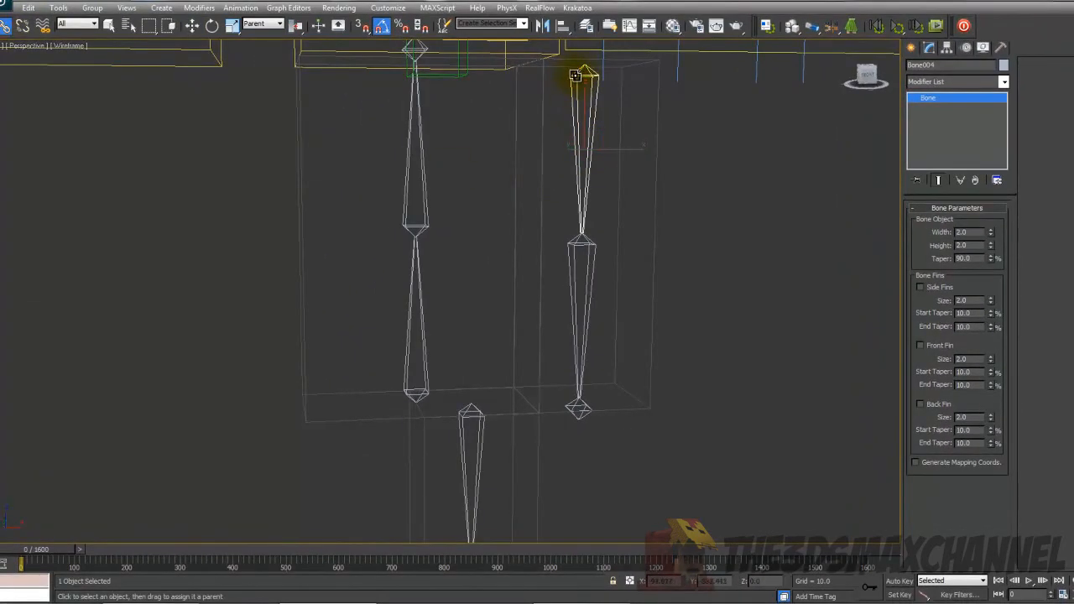
Parent the lower bone chain under the upper one and go to Animation > IK Solvers
{"action": "left_click_drag", "start_coordinate": [584, 75], "coordinate": [423, 166]}
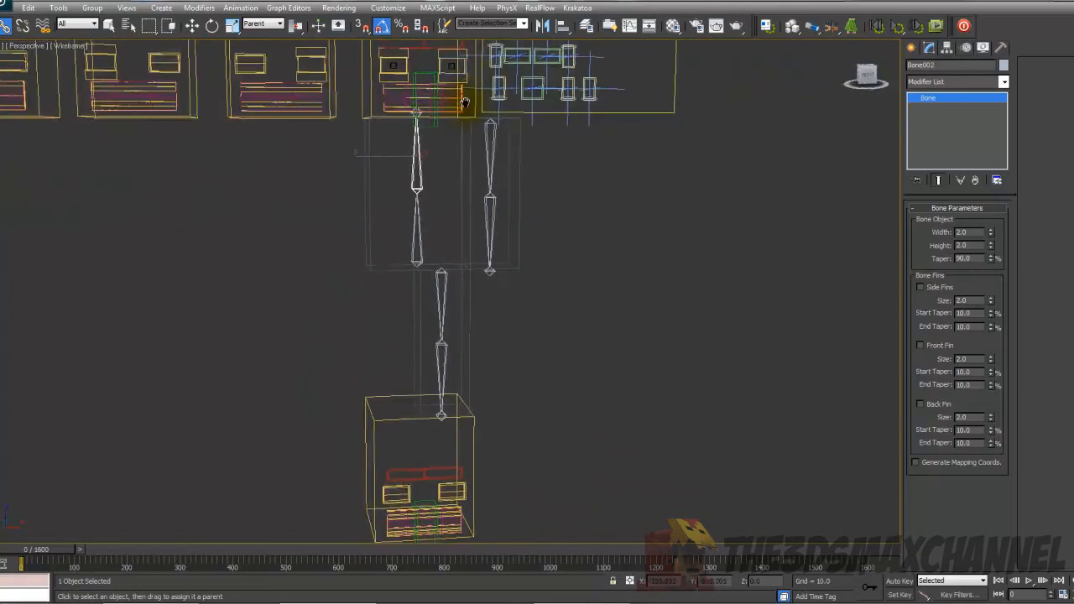
{"action": "left_click", "coordinate": [212, 25]}
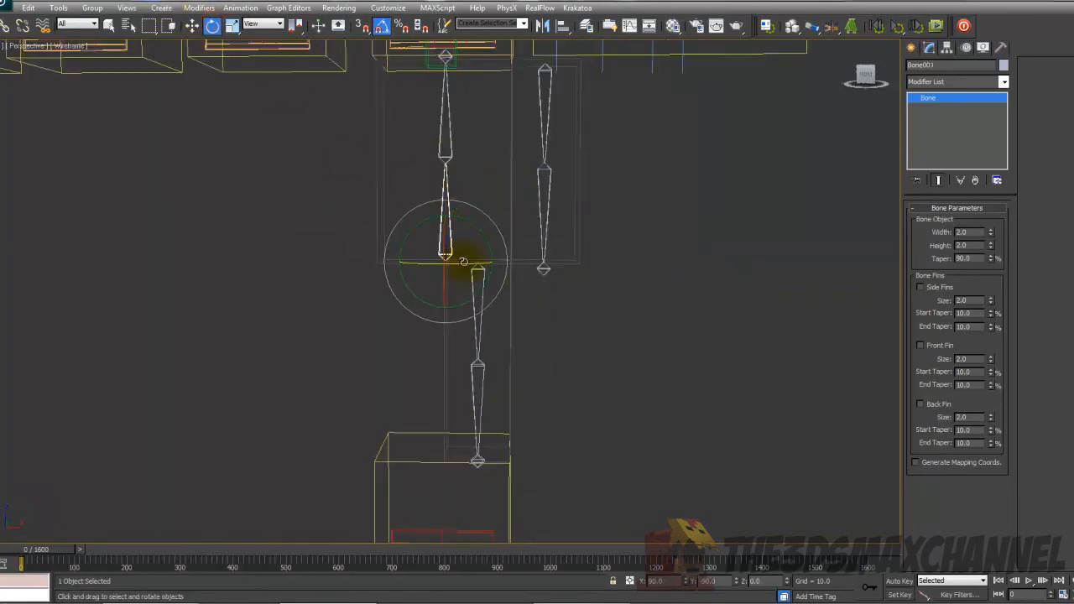
{"action": "left_click_drag", "start_coordinate": [467, 268], "coordinate": [394, 268]}
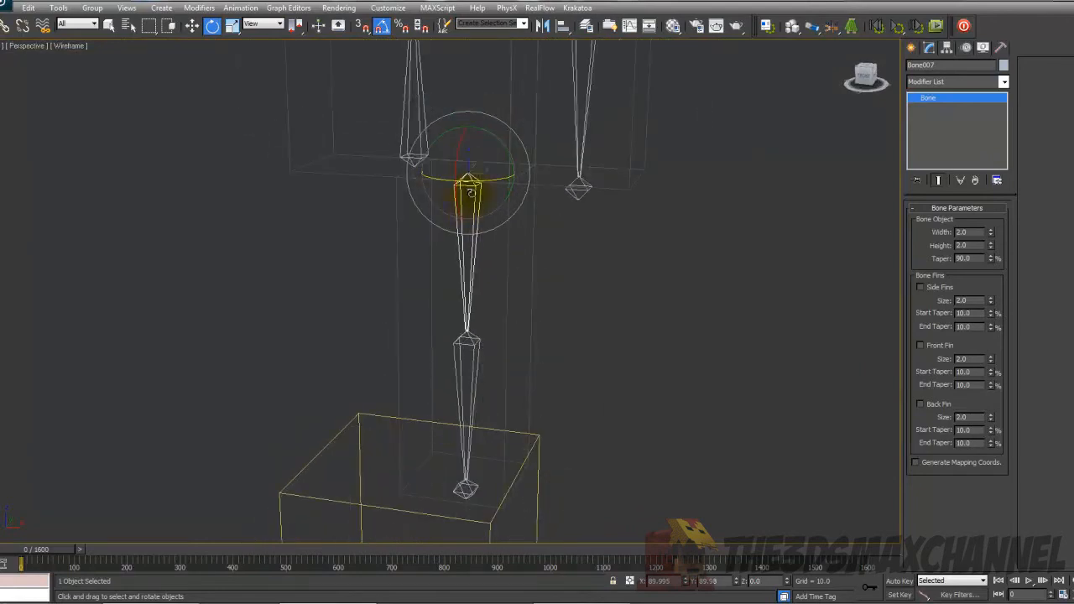
{"action": "left_click", "coordinate": [242, 7]}
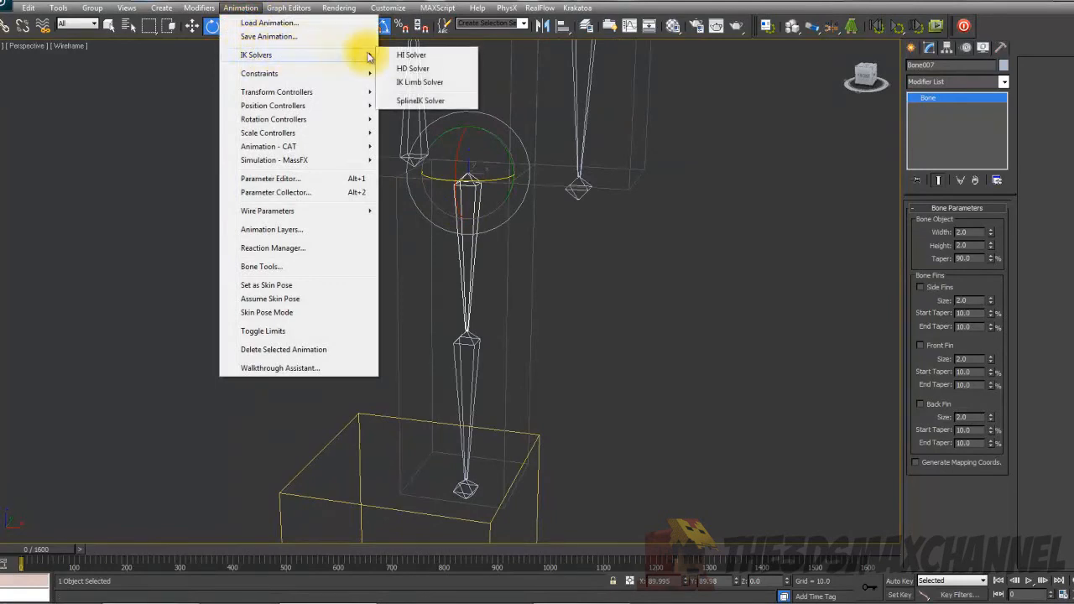
Apply an HI Solver to the leg chain from Bone007 to Bone009
{"action": "left_click", "coordinate": [411, 53]}
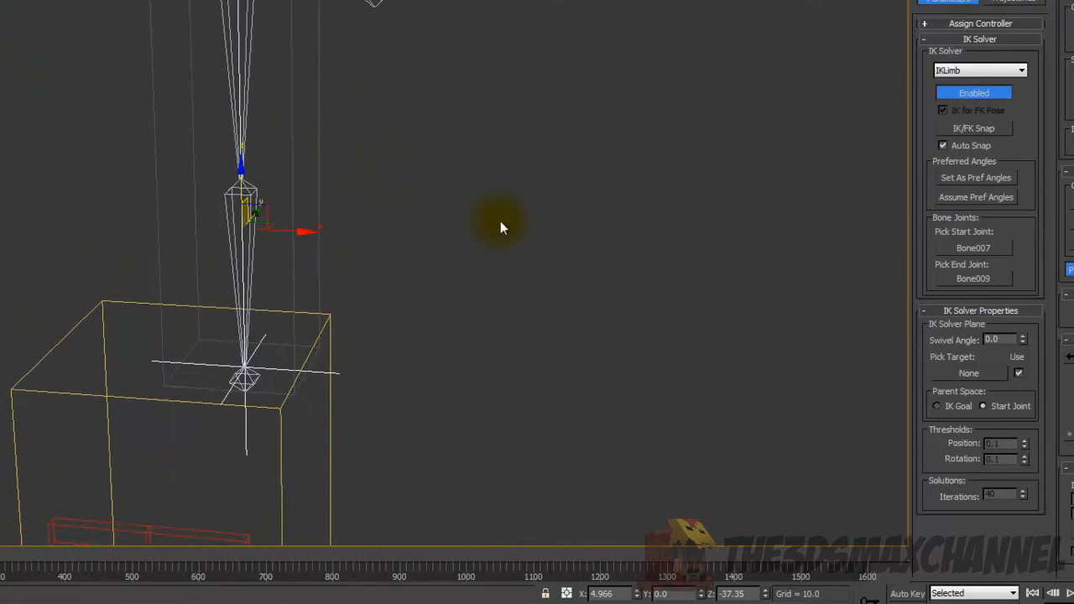
{"action": "mouse_move", "coordinate": [568, 183]}
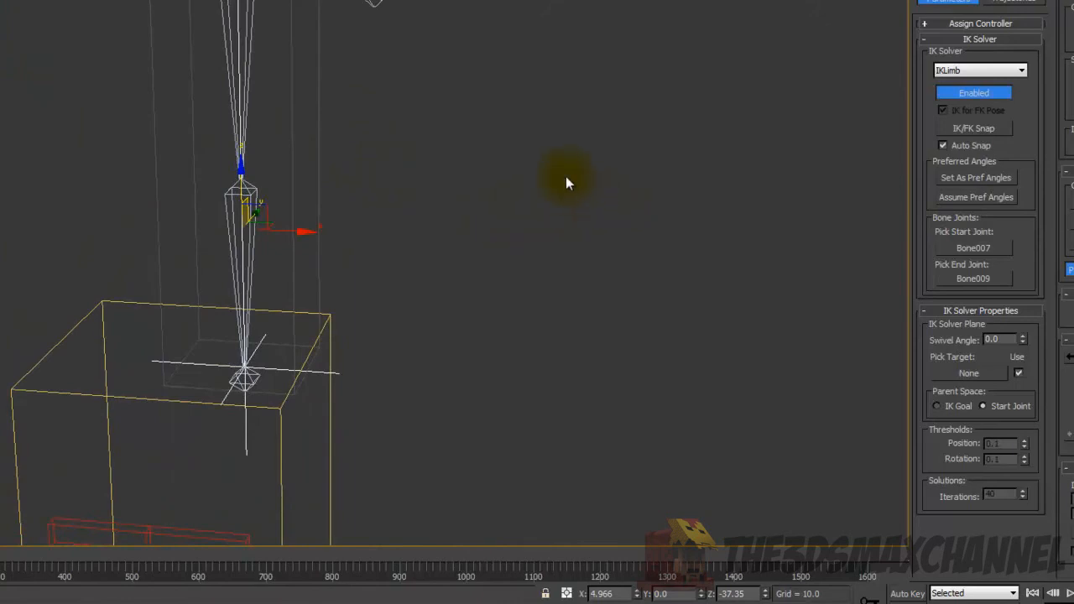
Set the IK goal's current position as the skin pose via the quad menu and confirm
{"action": "right_click", "coordinate": [567, 181]}
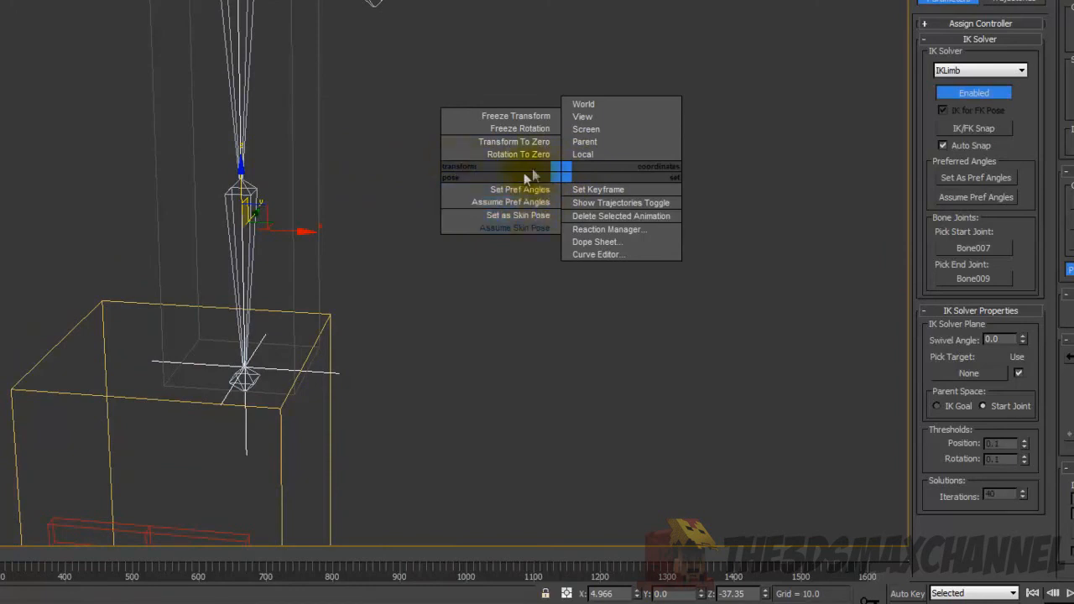
{"action": "mouse_move", "coordinate": [517, 214]}
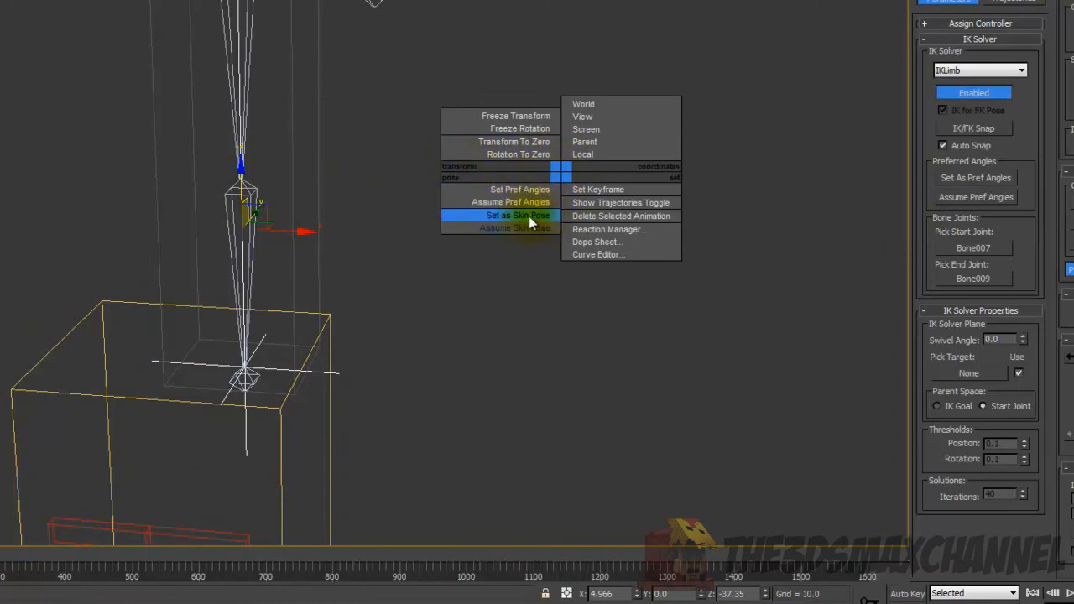
{"action": "left_click", "coordinate": [517, 215]}
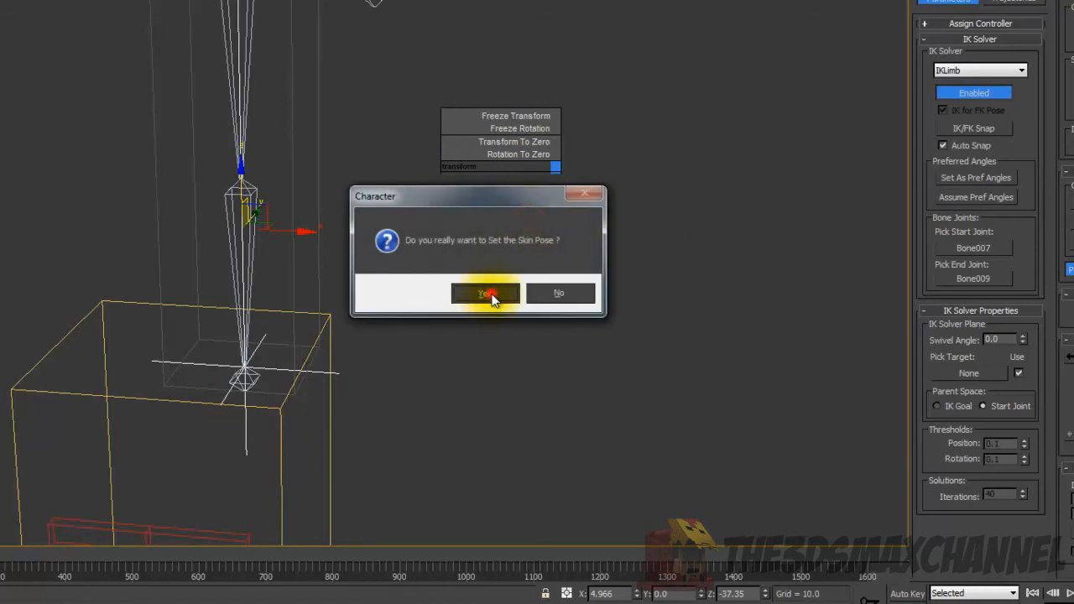
{"action": "left_click", "coordinate": [485, 292]}
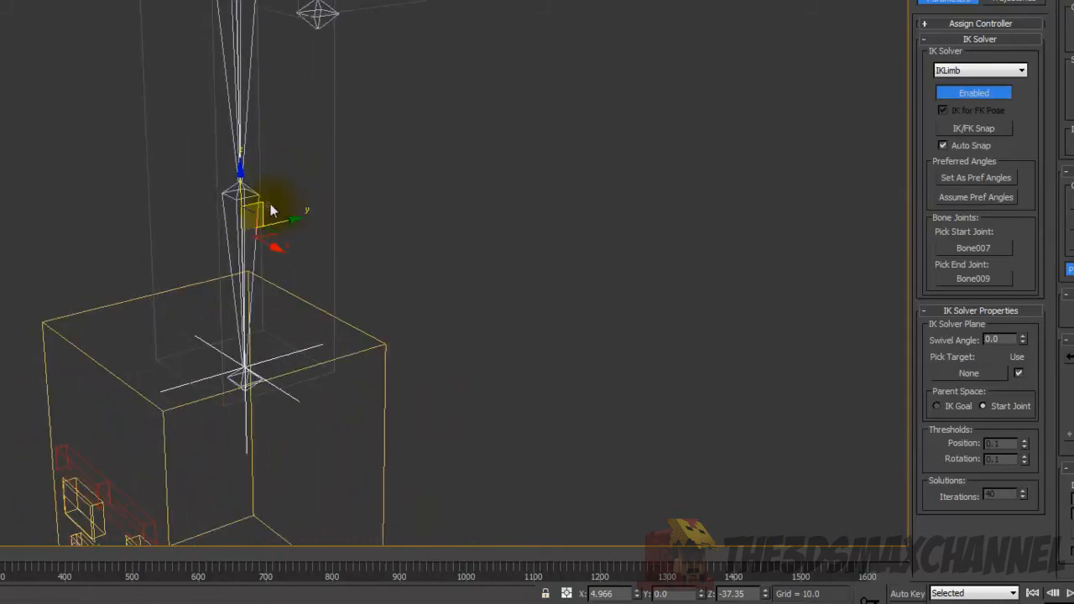
Pull the IK goal so the leg chain bends at the knee and view it from another angle
{"action": "left_click_drag", "start_coordinate": [269, 210], "coordinate": [193, 126]}
{"action": "type", "text": "90"}
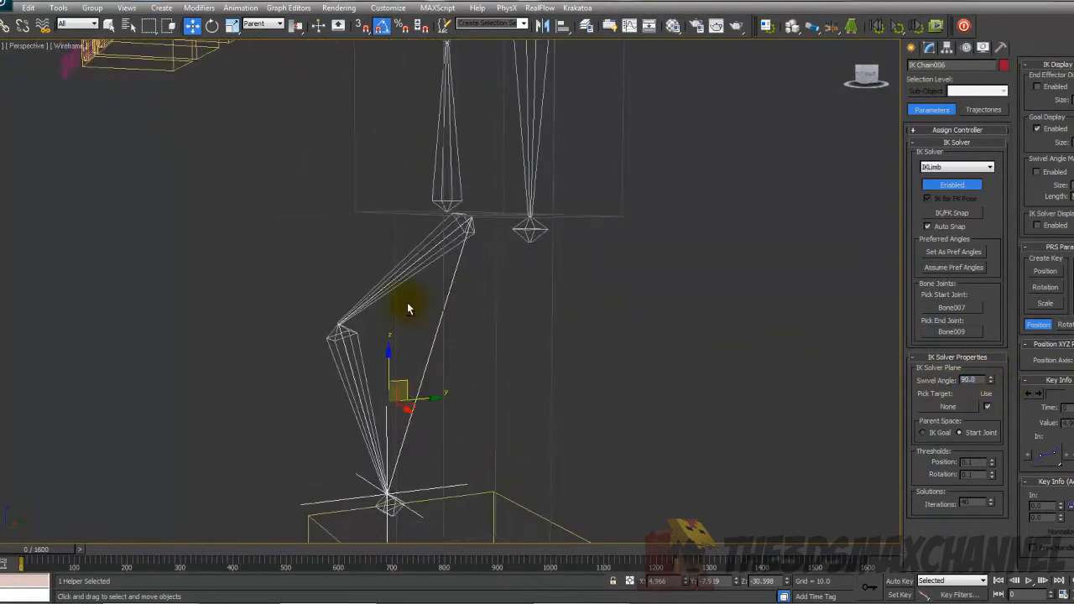
{"action": "left_click_drag", "start_coordinate": [409, 308], "coordinate": [493, 279]}
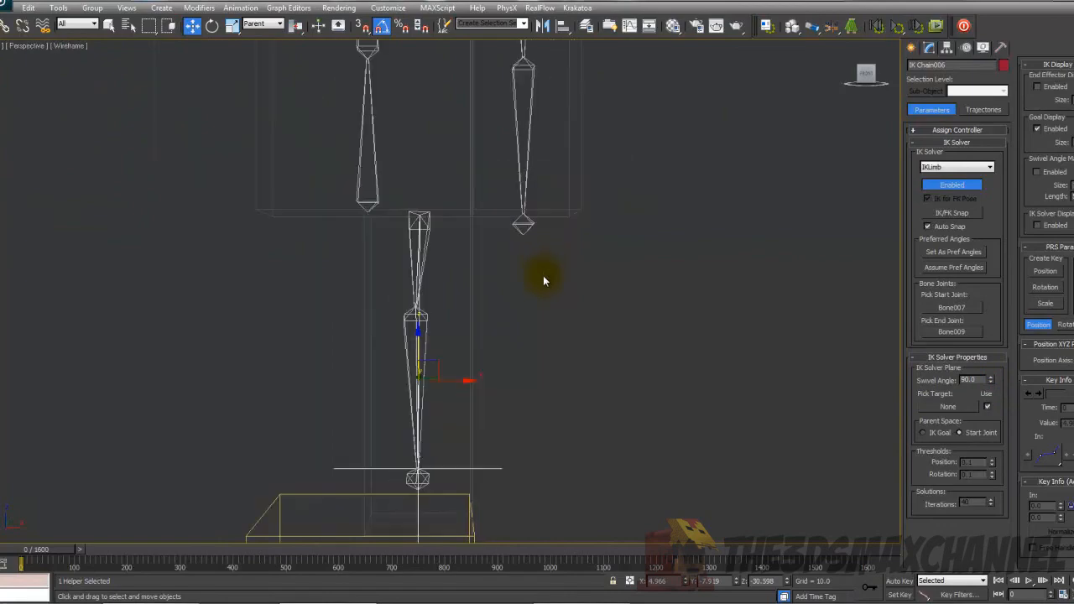
Use Assume Skin Pose from the quad menu to snap the bent leg chain back straight, then bend and reset again
{"action": "right_click", "coordinate": [543, 280]}
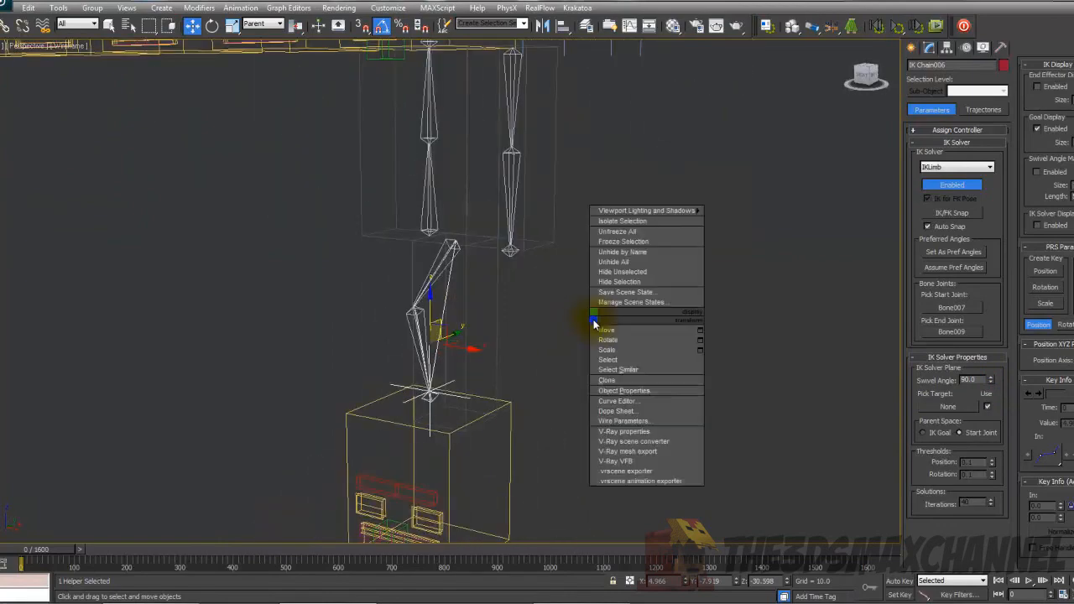
{"action": "left_click", "coordinate": [679, 322]}
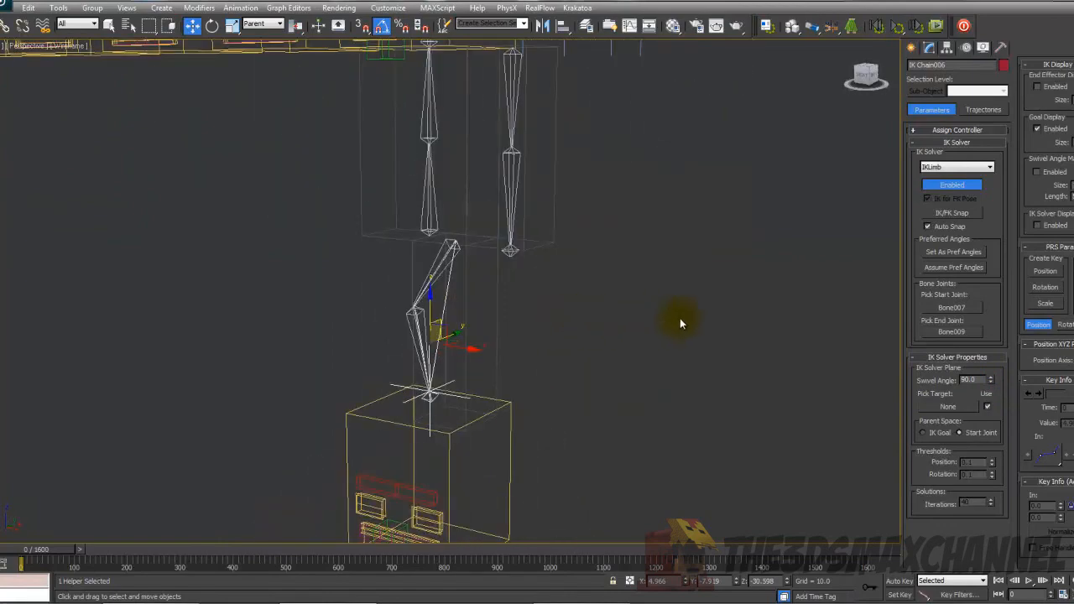
{"action": "right_click", "coordinate": [680, 322]}
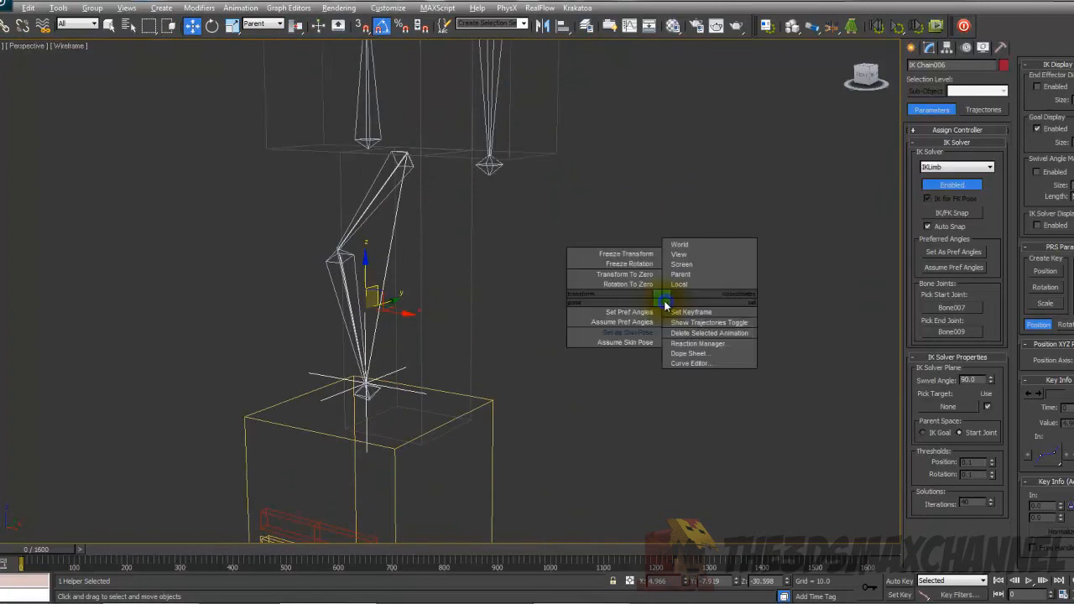
{"action": "mouse_move", "coordinate": [620, 332]}
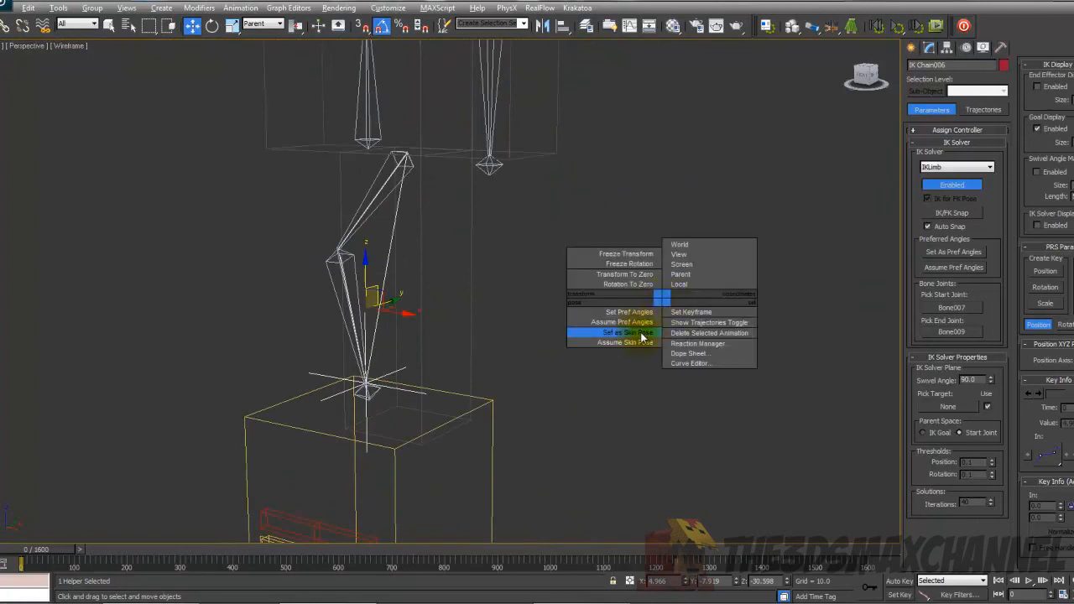
{"action": "left_click", "coordinate": [621, 332]}
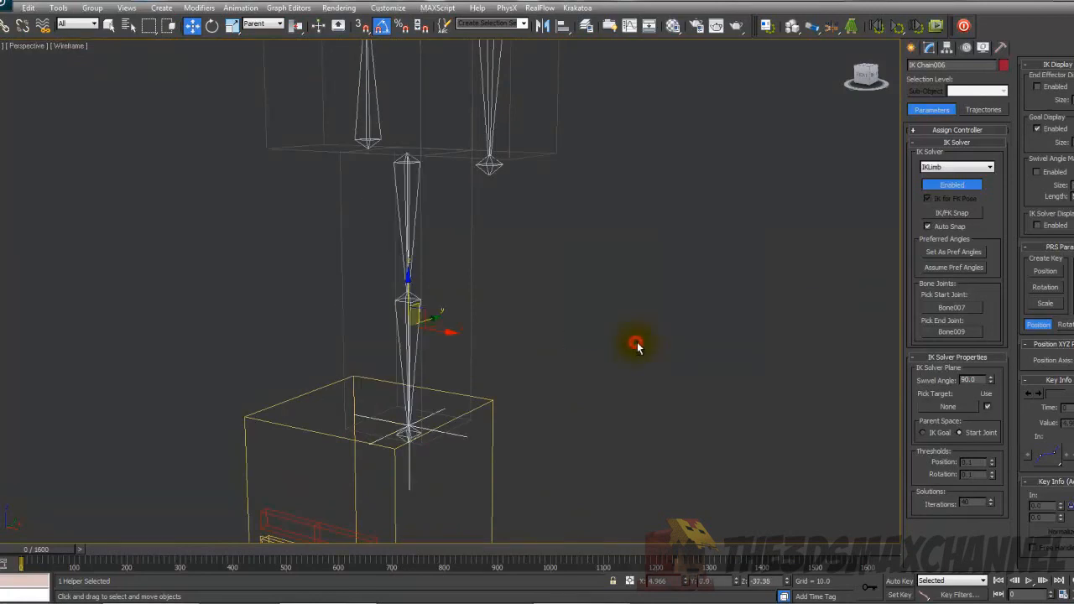
{"action": "left_click_drag", "start_coordinate": [637, 344], "coordinate": [399, 272]}
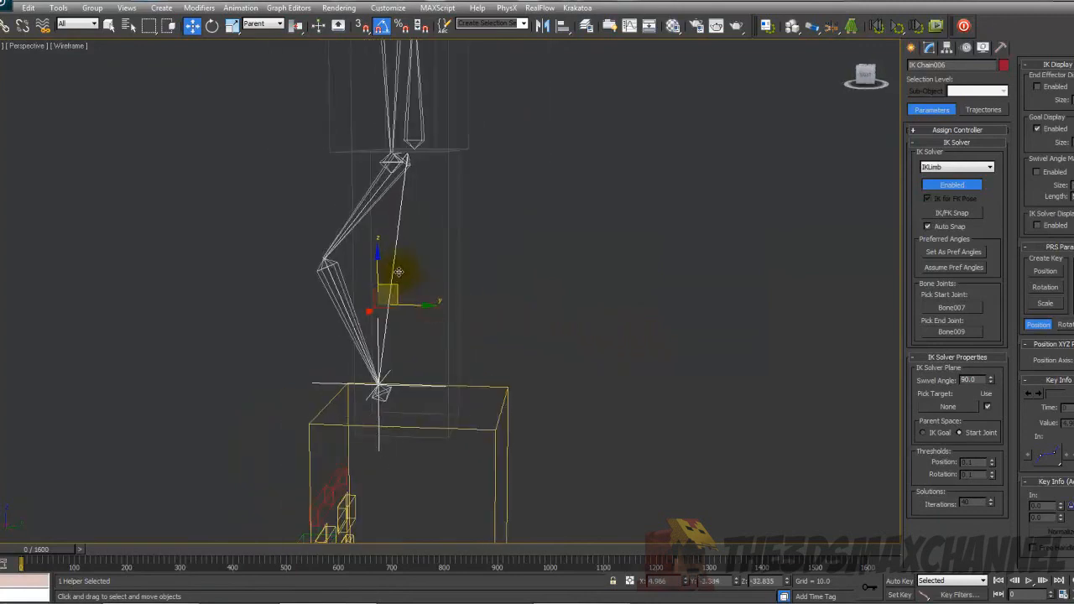
{"action": "right_click", "coordinate": [411, 286]}
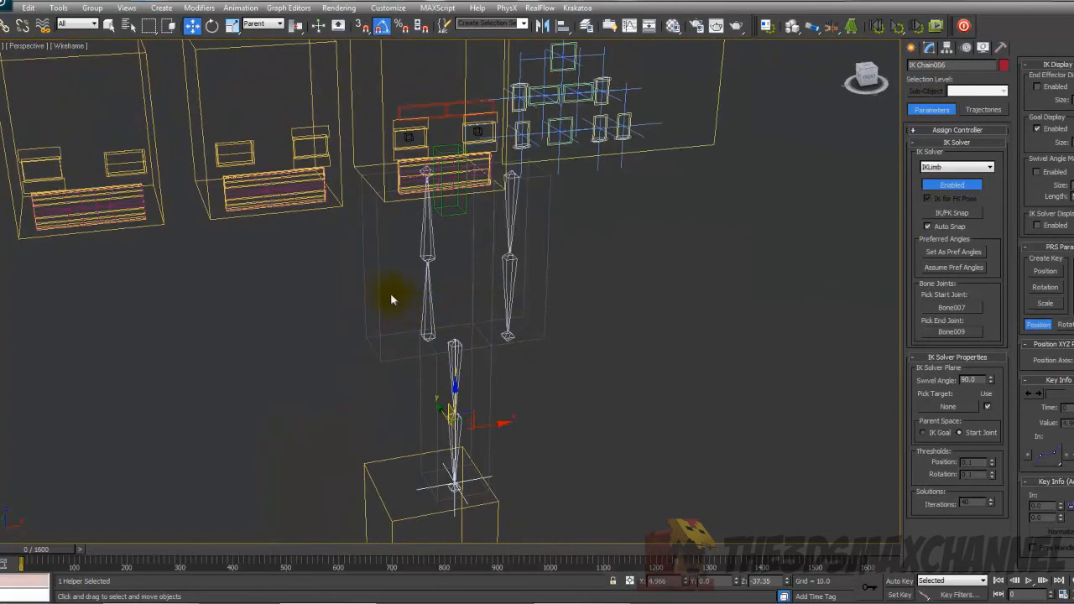
{"action": "mouse_move", "coordinate": [584, 311]}
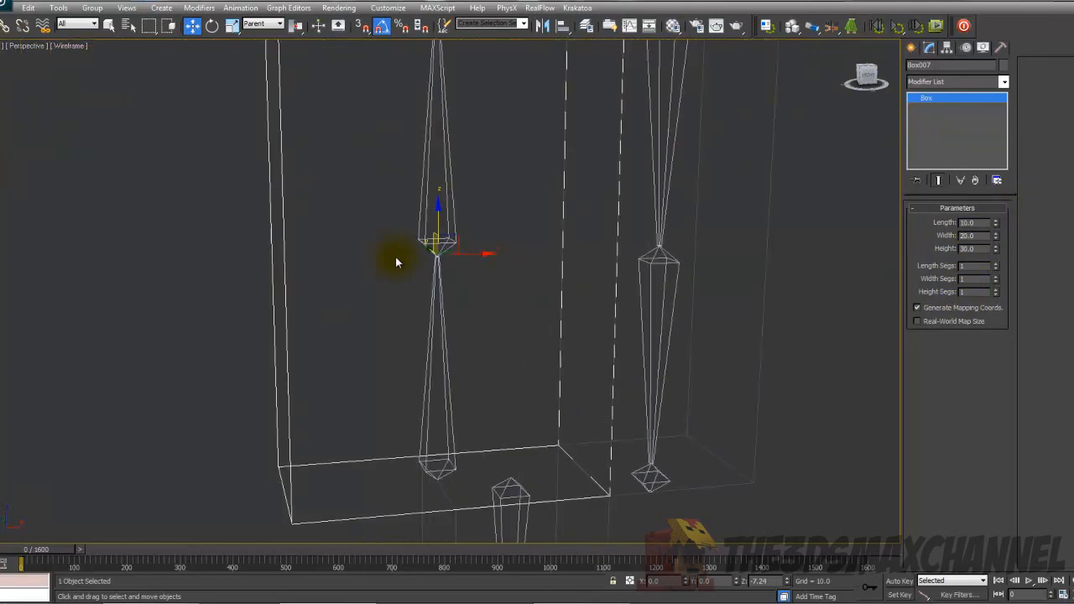
{"action": "mouse_move", "coordinate": [596, 275]}
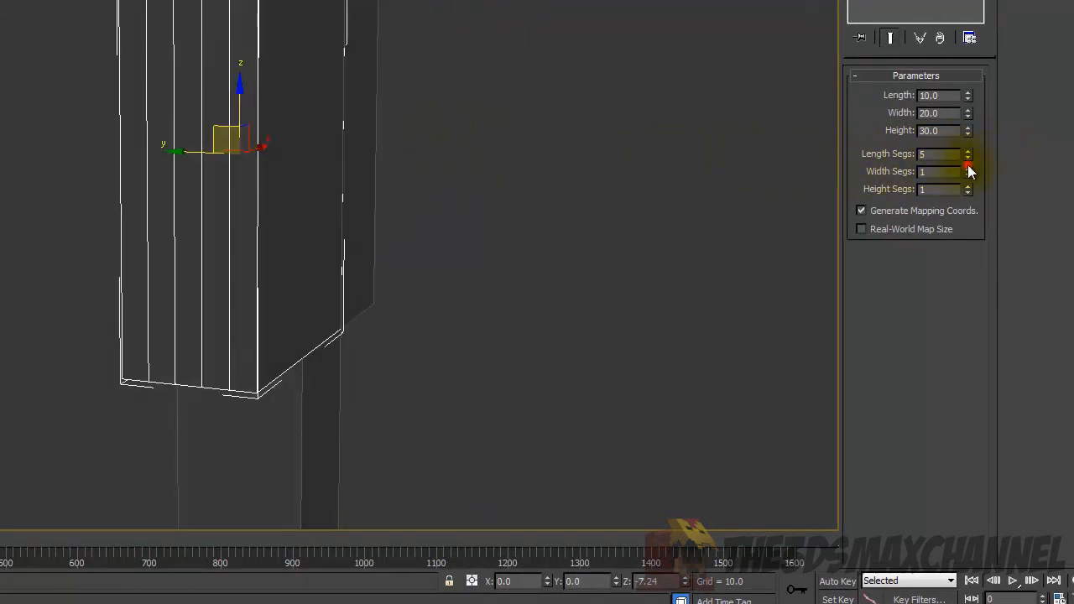
Set the chest box to 5 length, 10 width and 17 height segments in its Parameters
{"action": "left_click", "coordinate": [968, 168]}
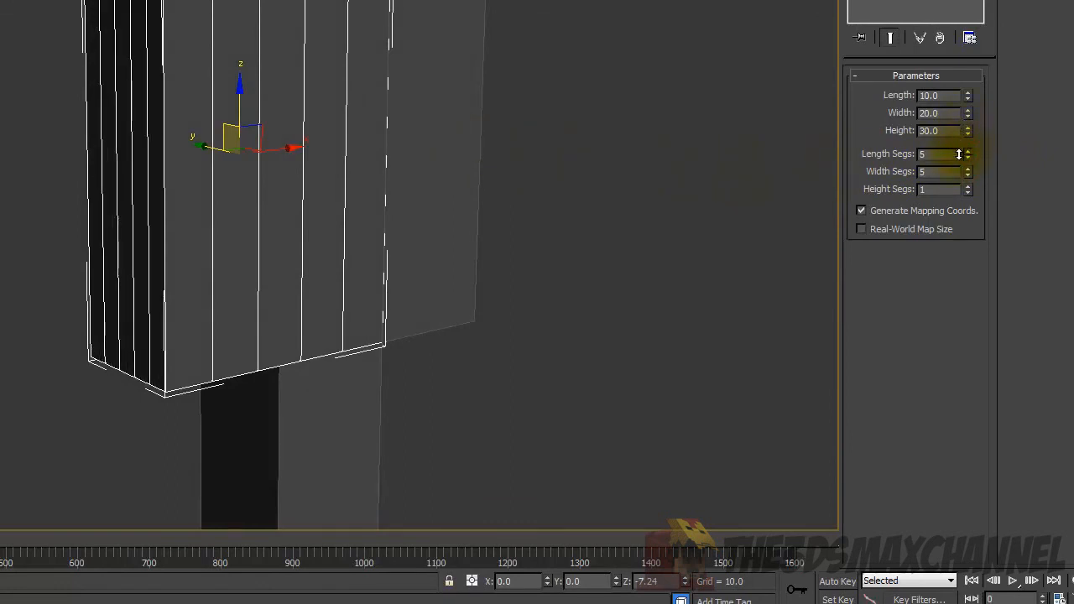
{"action": "left_click", "coordinate": [967, 167]}
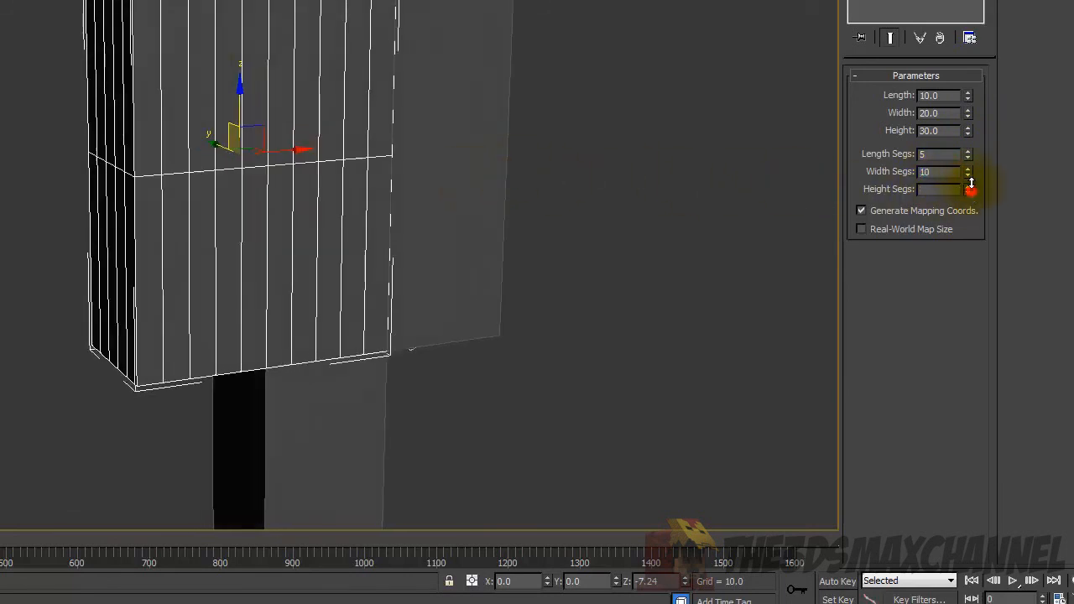
{"action": "left_click", "coordinate": [966, 184]}
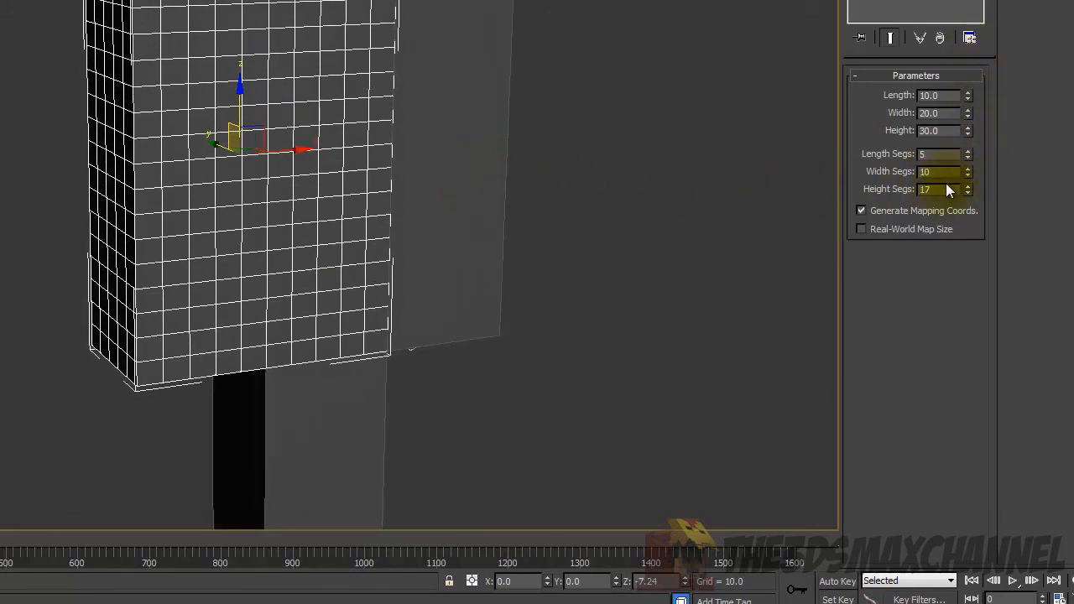
{"action": "left_click", "coordinate": [966, 184]}
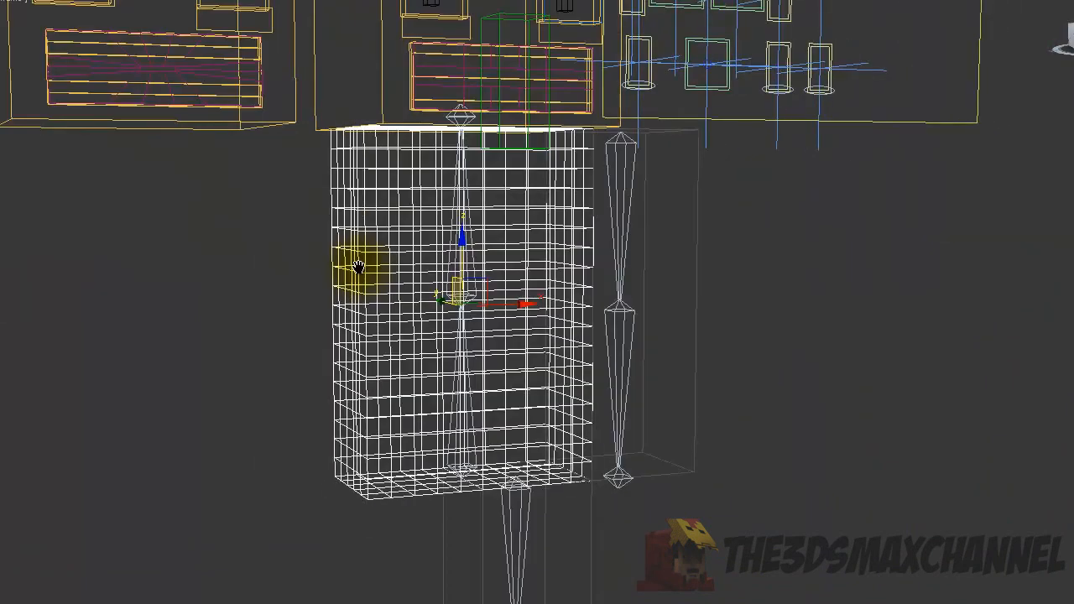
{"action": "left_click", "coordinate": [25, 7]}
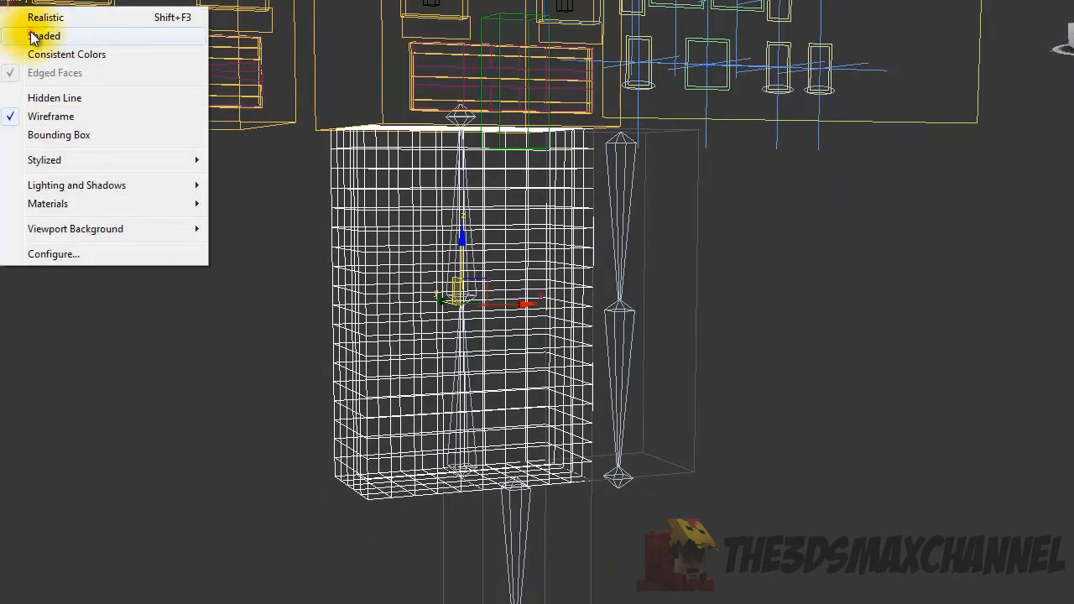
Switch the viewport to Shaded and add a Skin modifier to the subdivided box
{"action": "left_click", "coordinate": [44, 35]}
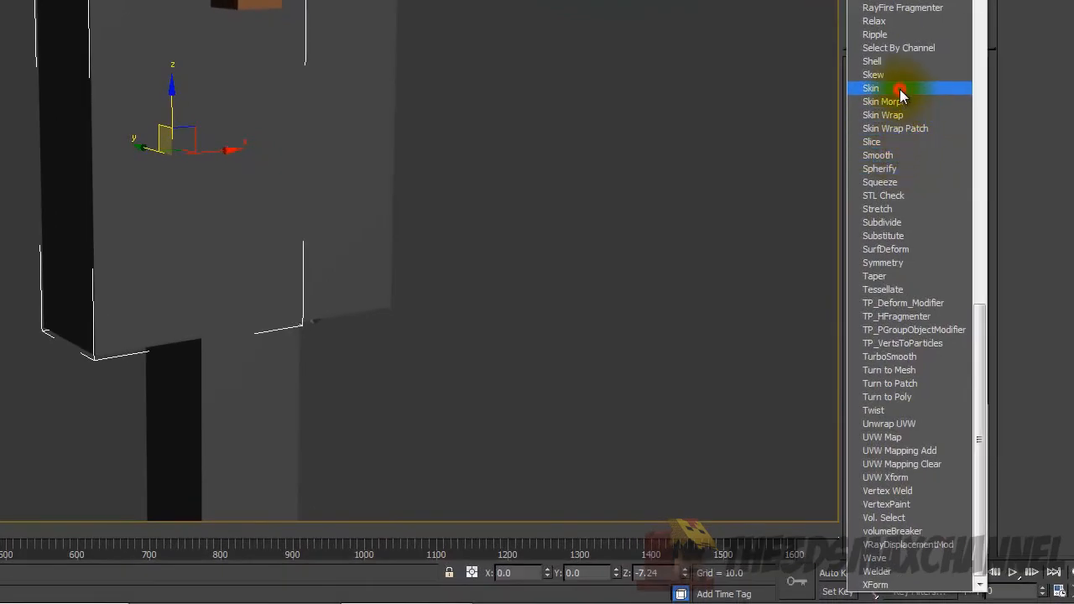
{"action": "left_click", "coordinate": [869, 87]}
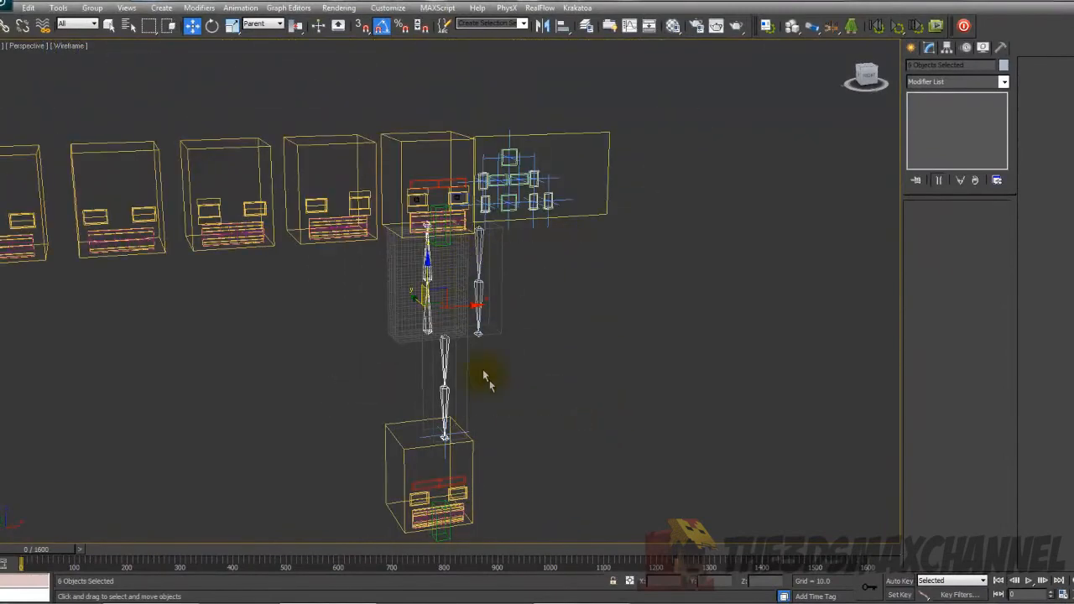
Locate the Rename Objects tool through the menu bar
{"action": "left_click", "coordinate": [476, 326]}
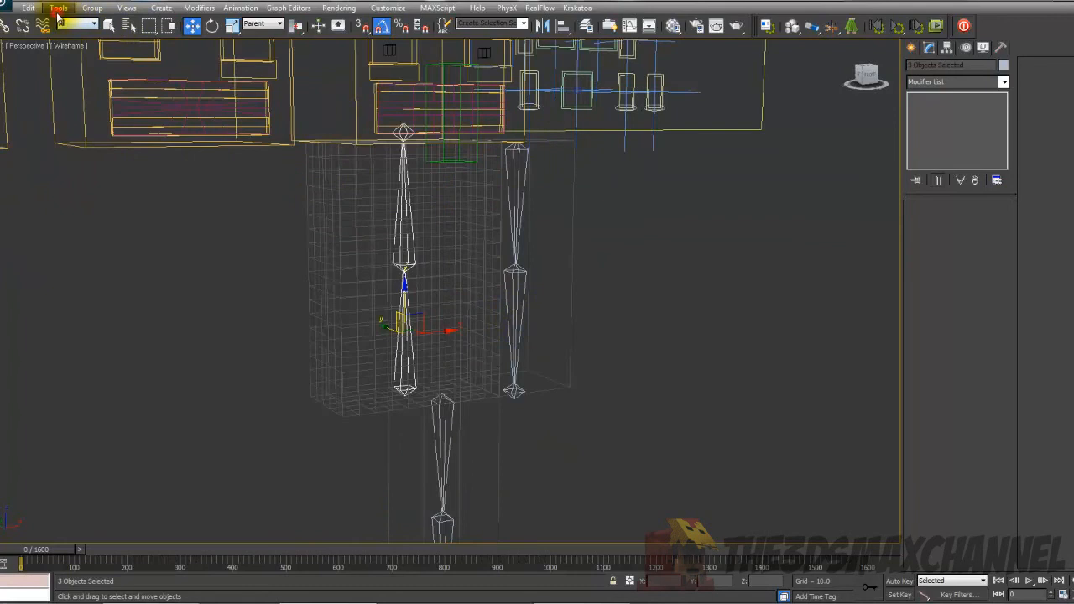
{"action": "left_click", "coordinate": [57, 7]}
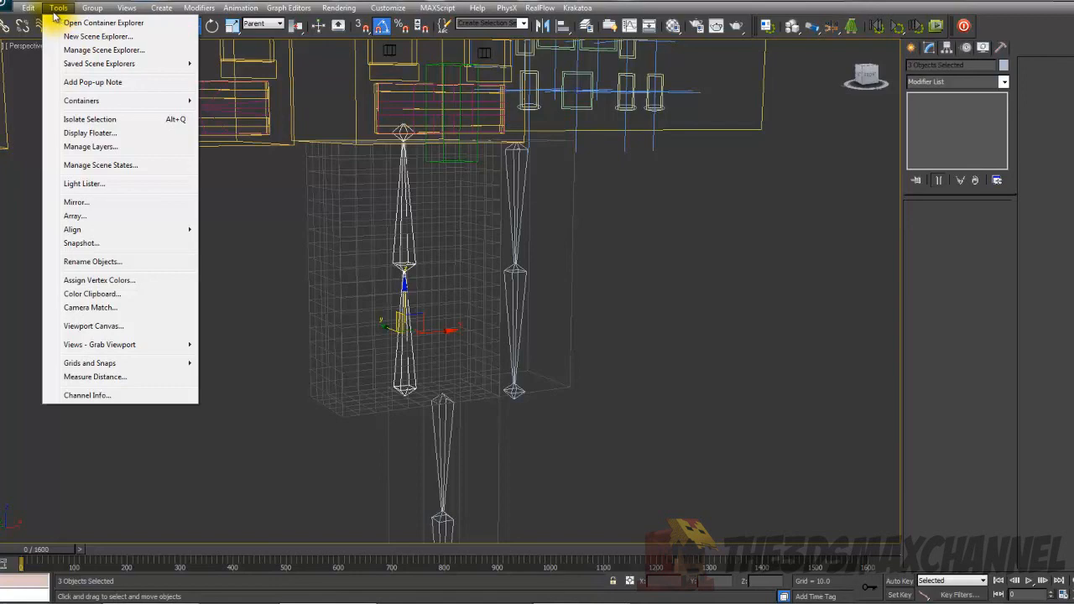
{"action": "left_click", "coordinate": [28, 6]}
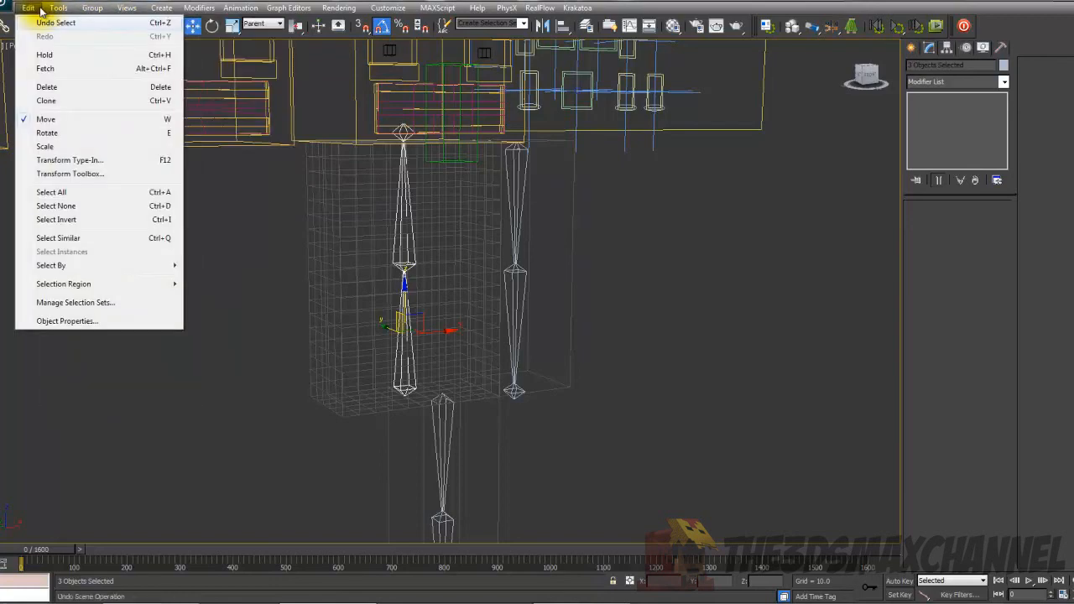
{"action": "left_click", "coordinate": [128, 7]}
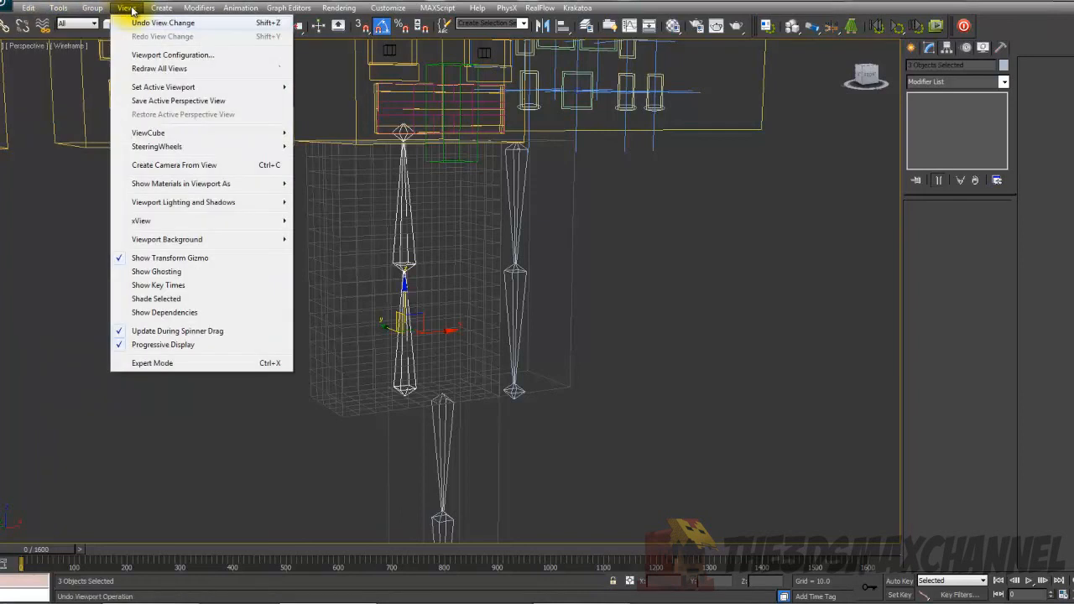
{"action": "left_click", "coordinate": [240, 7]}
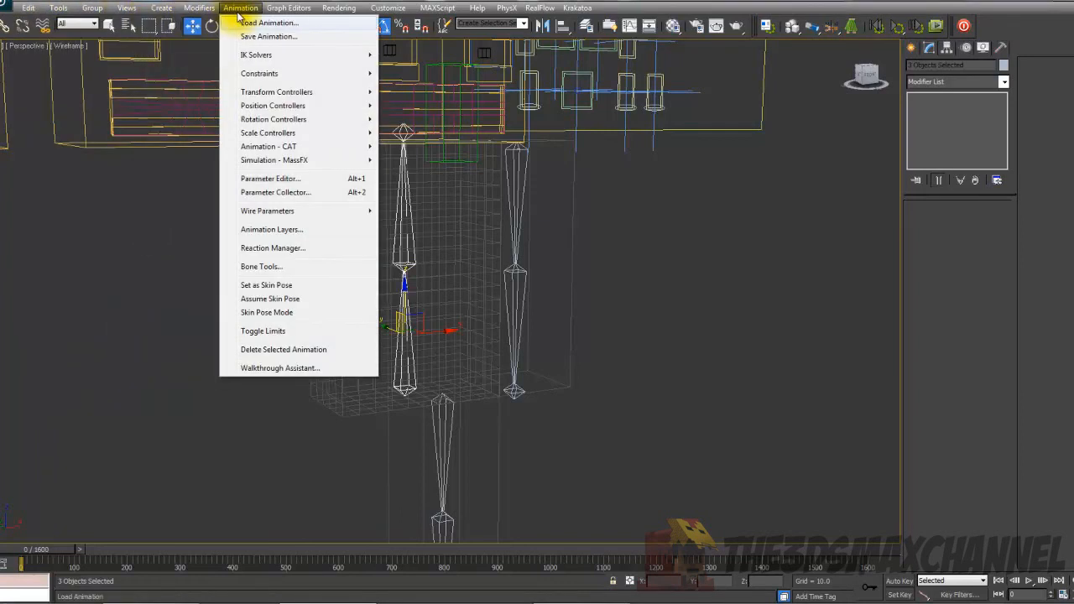
{"action": "left_click", "coordinate": [57, 7]}
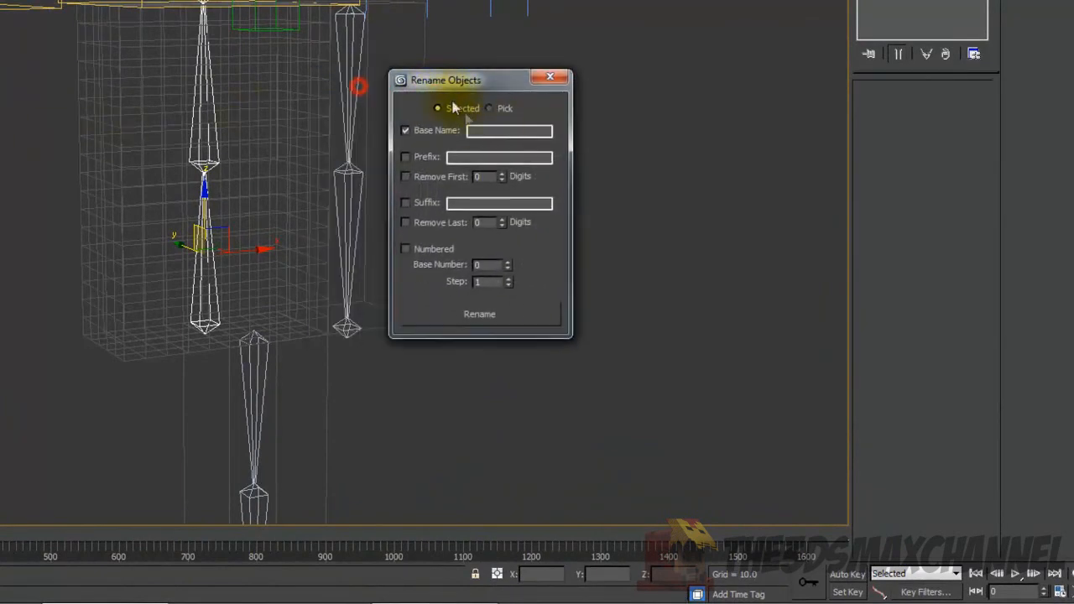
Batch-rename the three bones with base name Spine, numbered sequentially
{"action": "type", "text": "Spine"}
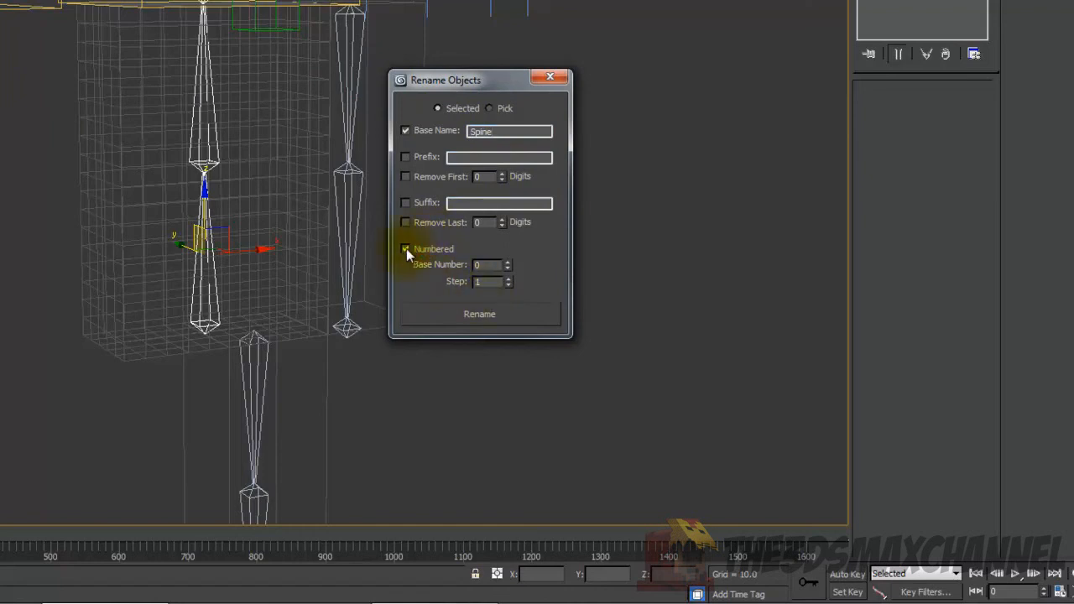
{"action": "left_click", "coordinate": [406, 248]}
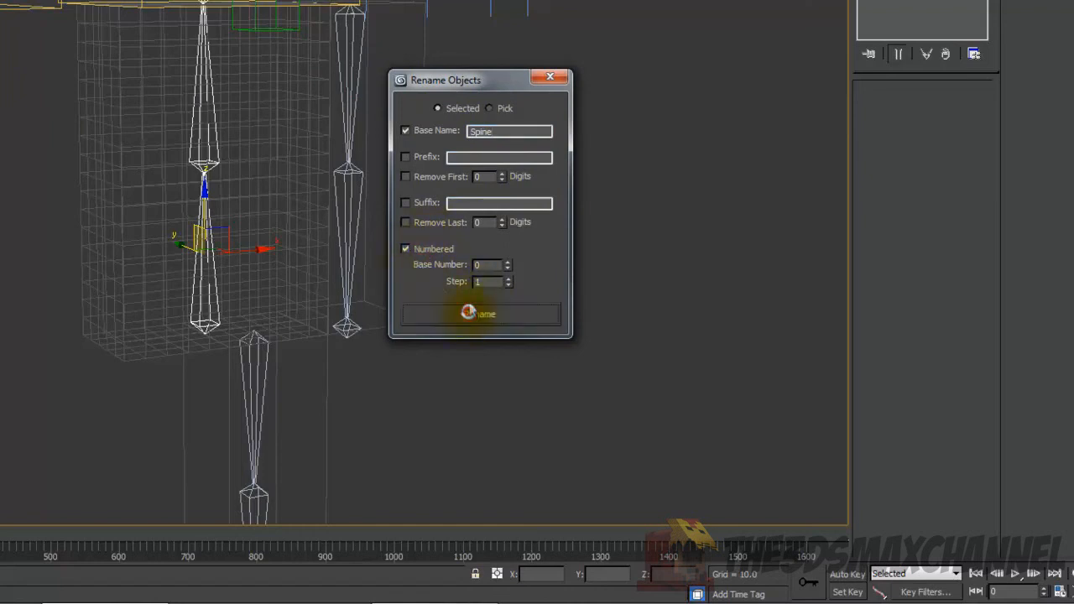
{"action": "left_click", "coordinate": [480, 314]}
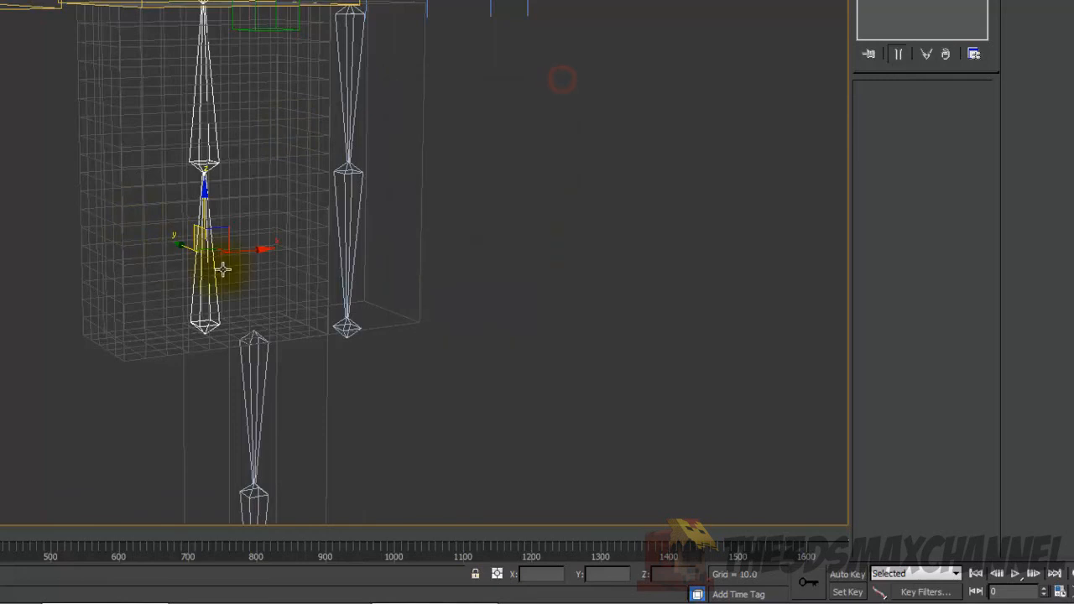
Add Spine00, Spine01 and Spine02 as the chest box's skin bones via the Select Bones dialog
{"action": "left_click_drag", "start_coordinate": [225, 269], "coordinate": [194, 141]}
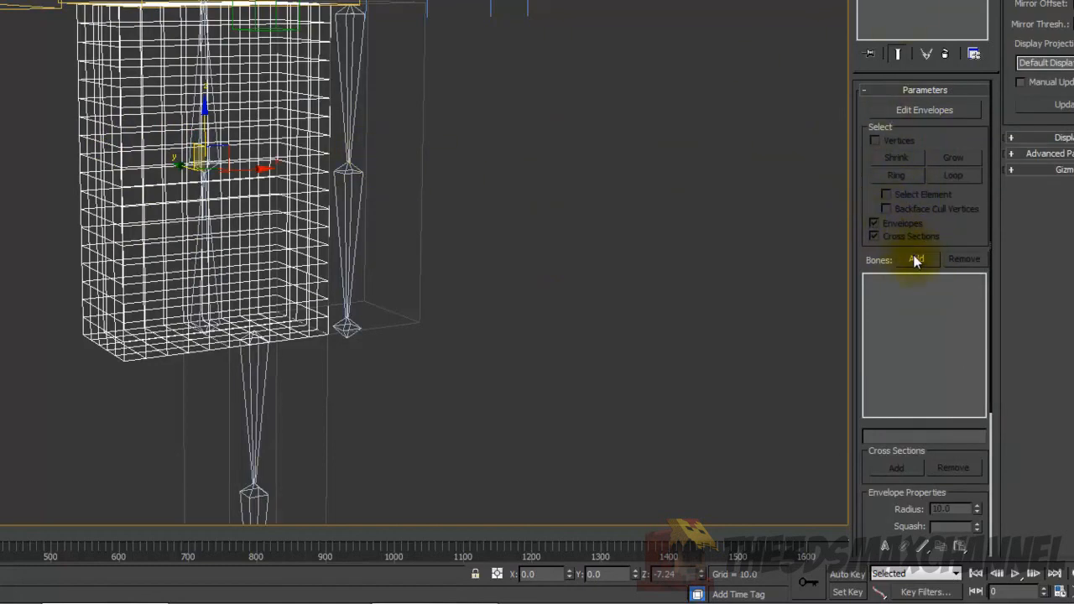
{"action": "left_click", "coordinate": [916, 258]}
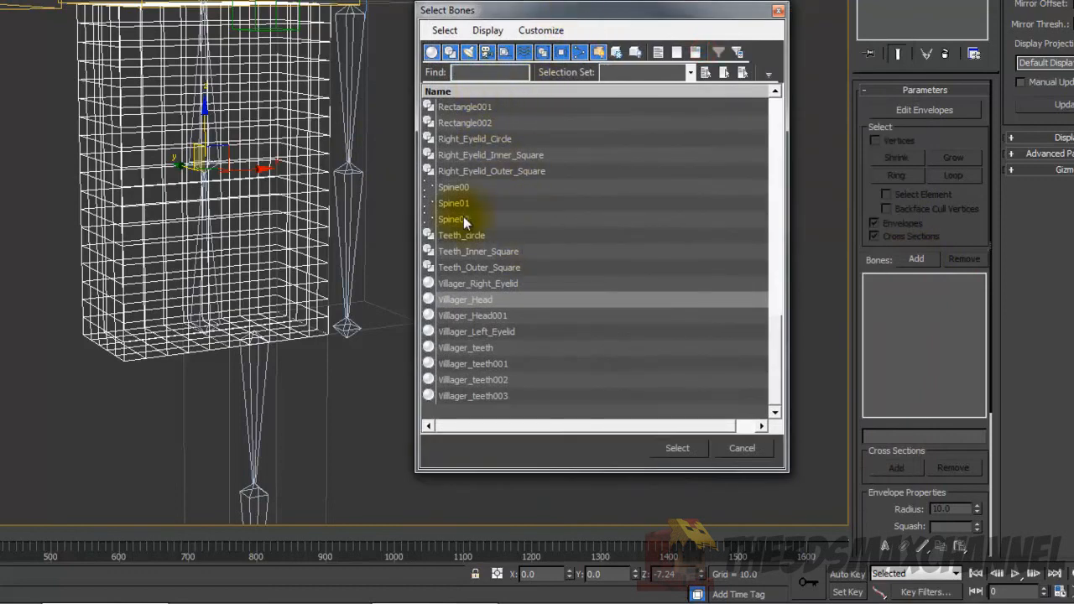
{"action": "left_click", "coordinate": [453, 203]}
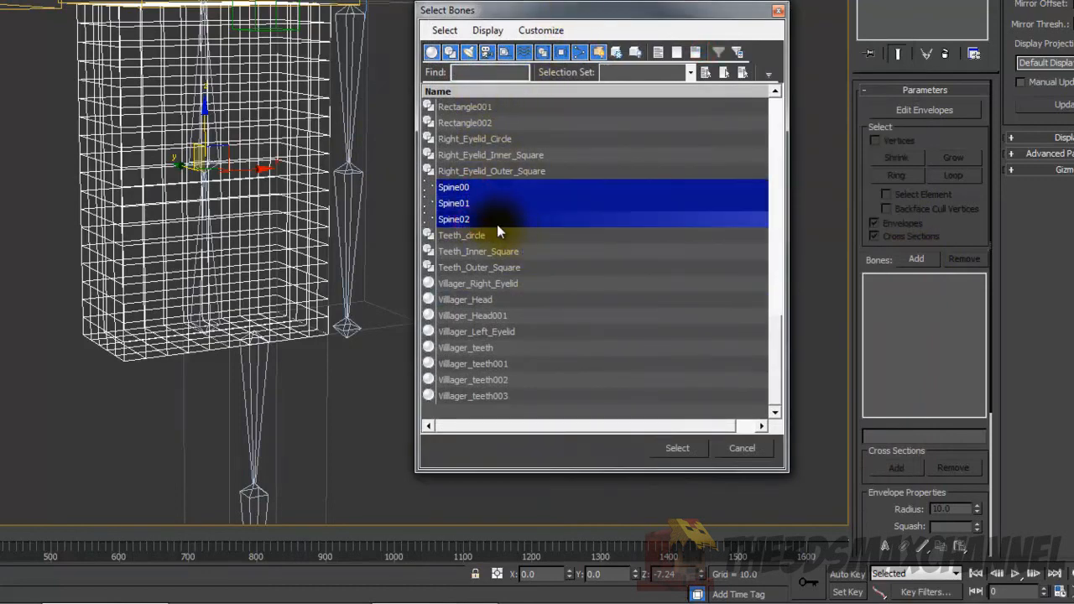
{"action": "mouse_move", "coordinate": [539, 272]}
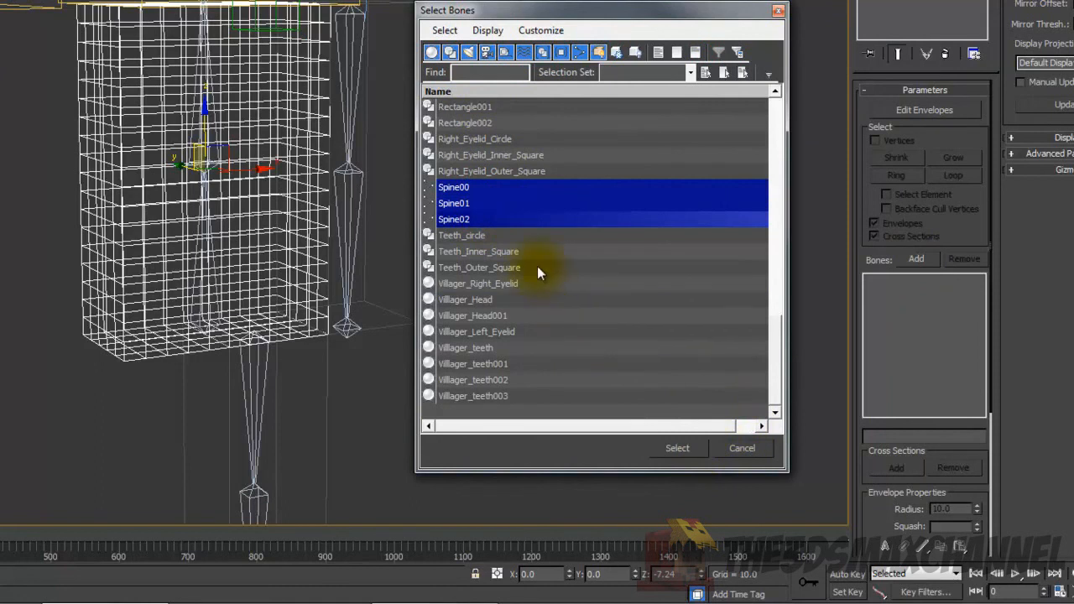
{"action": "mouse_move", "coordinate": [624, 335]}
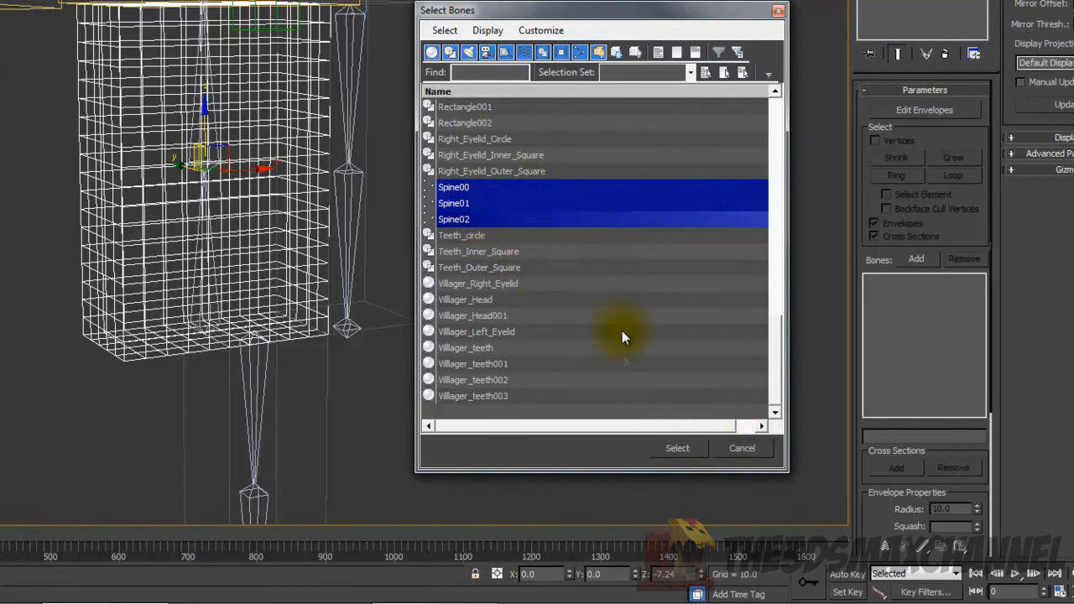
{"action": "left_click", "coordinate": [676, 447]}
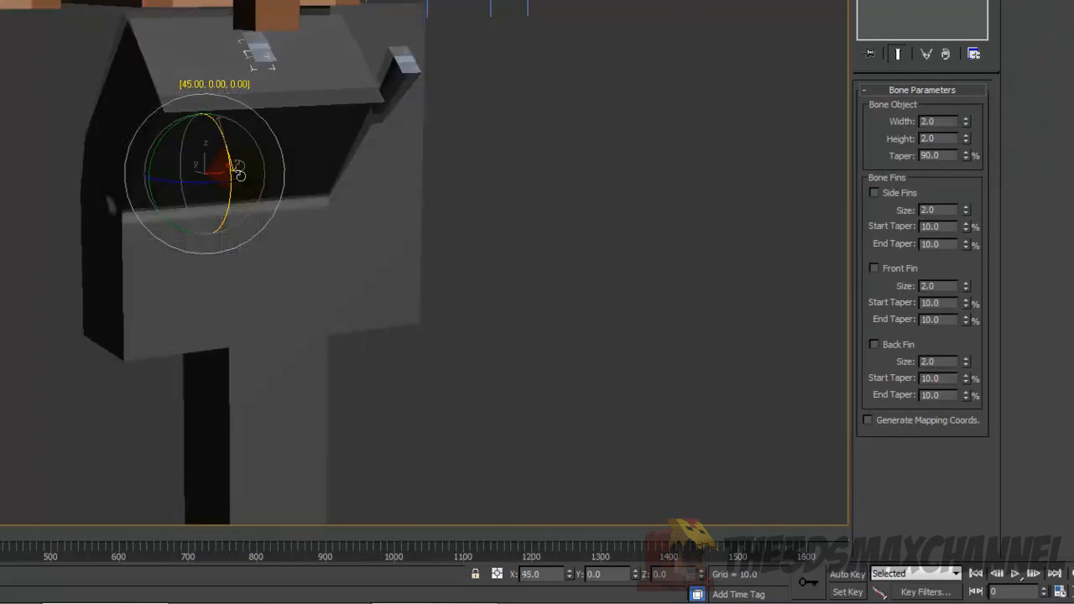
Rotate spine bones about 45 degrees with Auto Key to test the chest bend, then stop keying
{"action": "left_click_drag", "start_coordinate": [239, 171], "coordinate": [242, 156]}
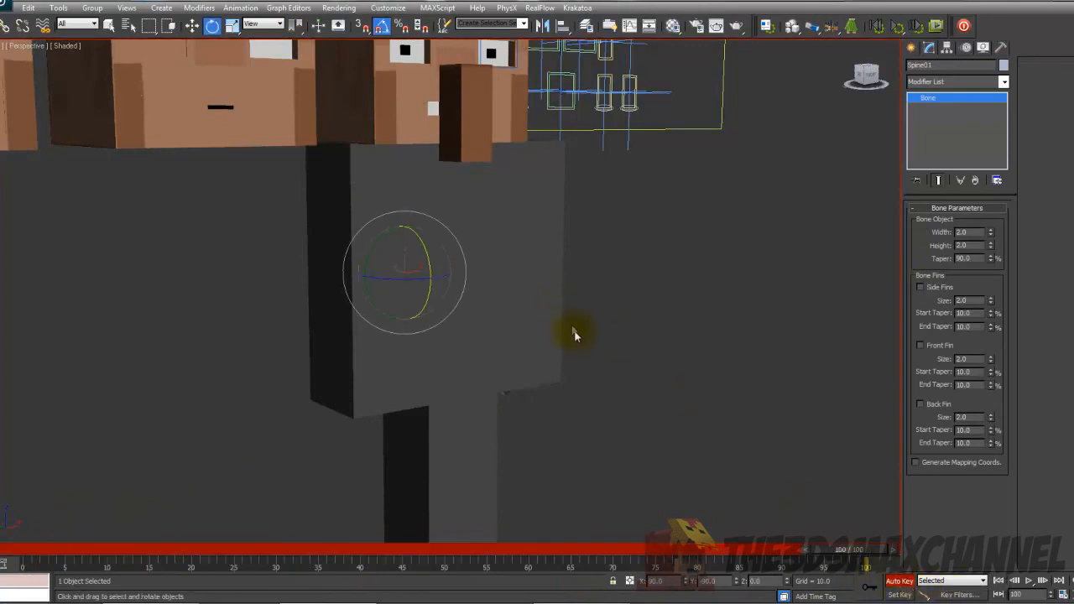
{"action": "left_click_drag", "start_coordinate": [574, 336], "coordinate": [379, 272]}
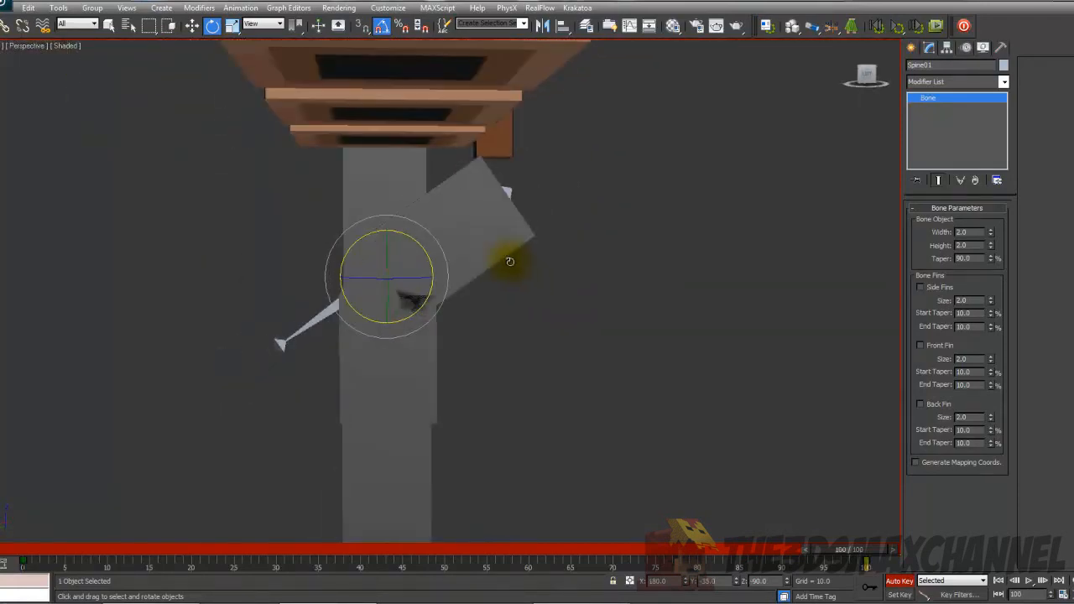
{"action": "key", "text": "f3"}
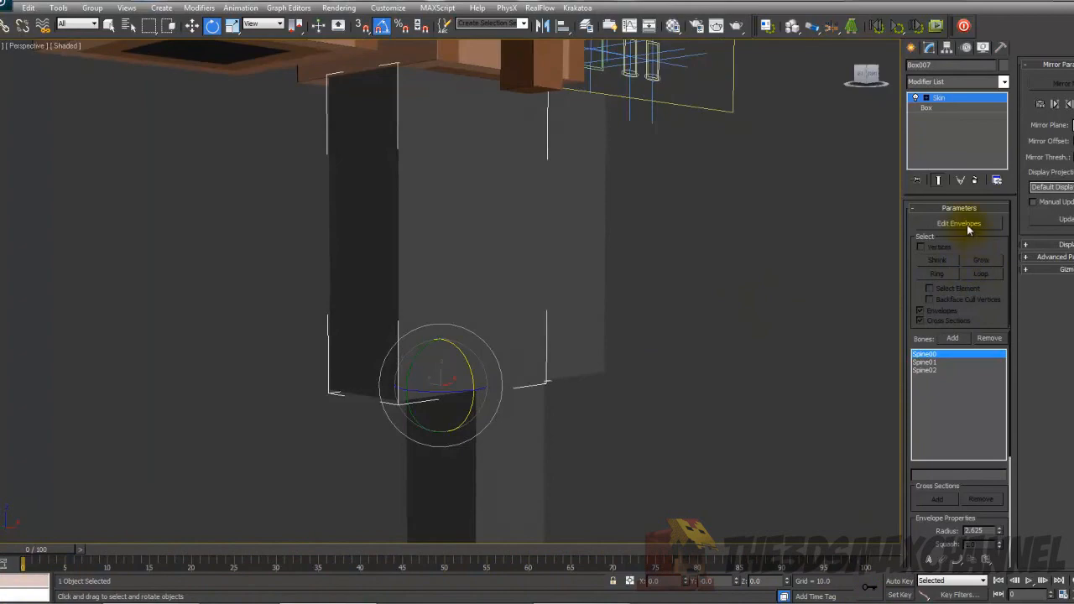
In Edit Envelopes, widen Spine00's envelope radius and extend Spine01's reach toward the chest top
{"action": "left_click", "coordinate": [958, 223]}
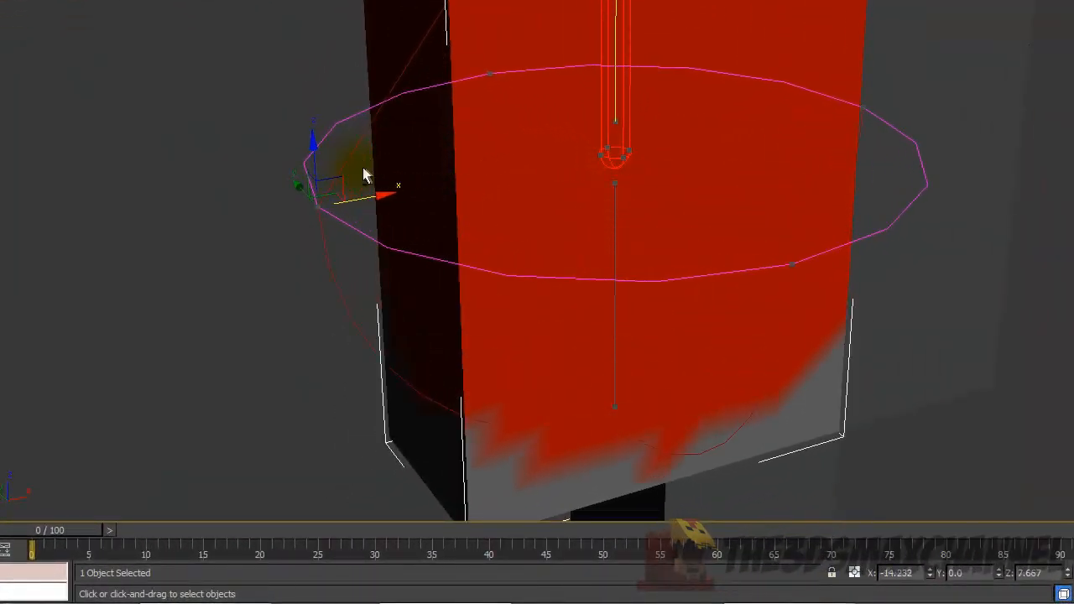
{"action": "left_click_drag", "start_coordinate": [365, 171], "coordinate": [571, 138]}
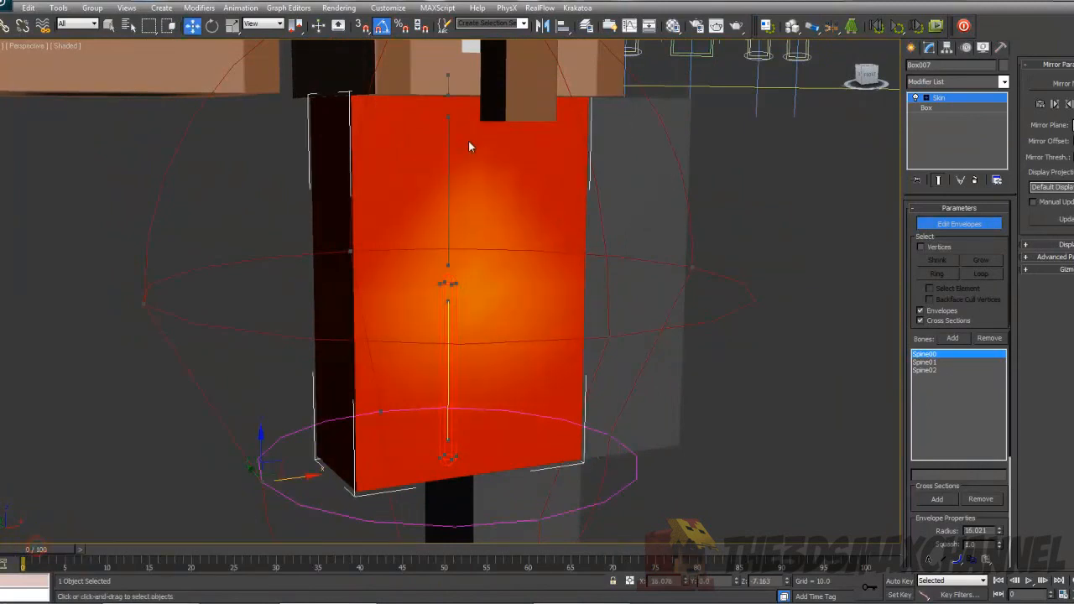
{"action": "left_click", "coordinate": [923, 362]}
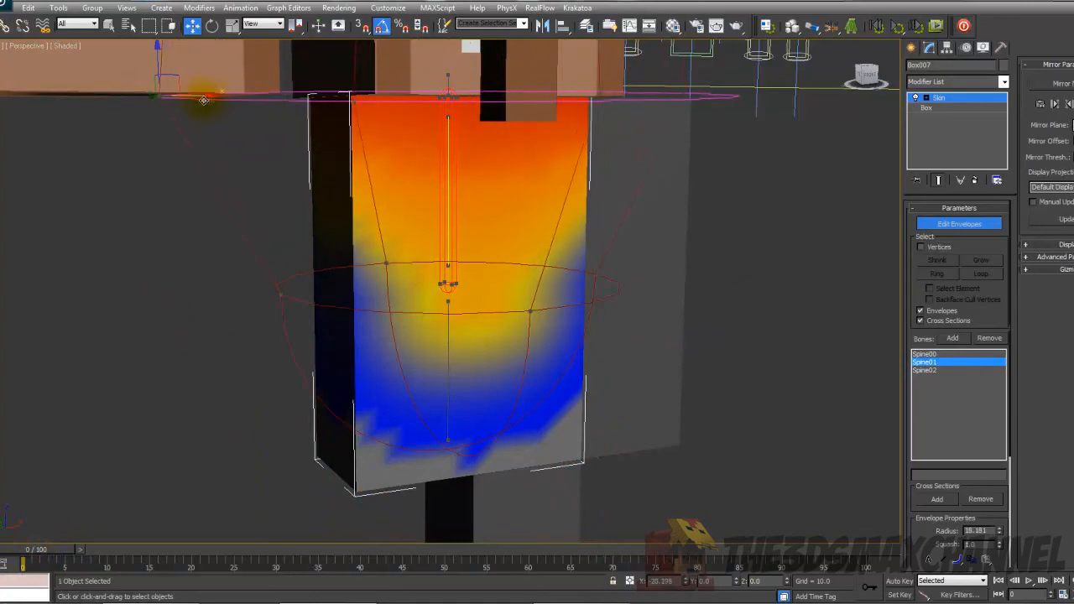
{"action": "left_click_drag", "start_coordinate": [25, 550], "coordinate": [243, 551]}
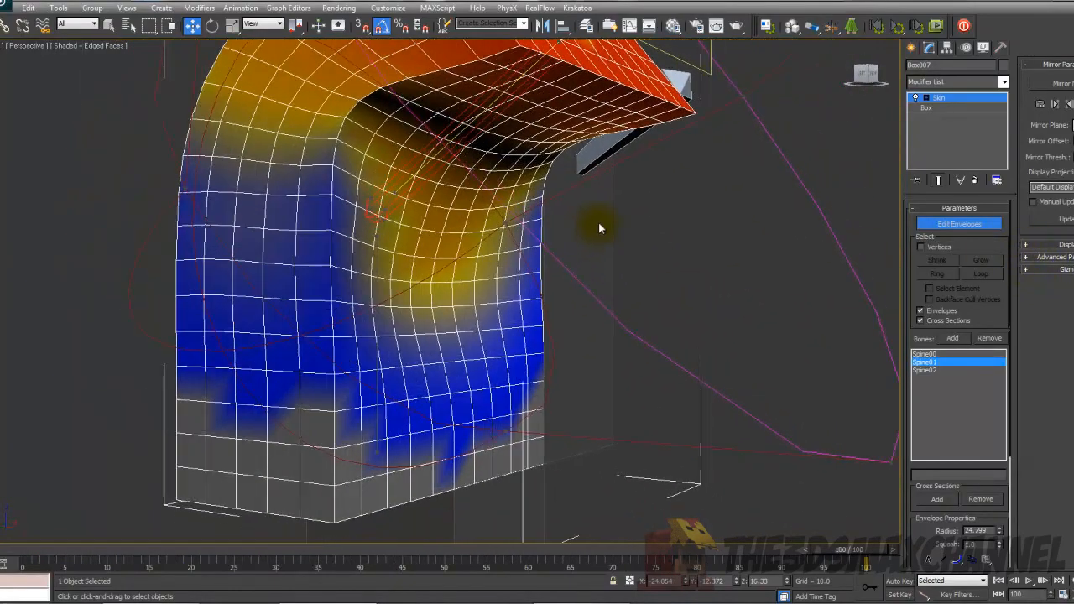
Toggle Show Colored Vertices and Faces in the Skin Display rollout, then turn Auto Key back on
{"action": "left_click", "coordinate": [1040, 243]}
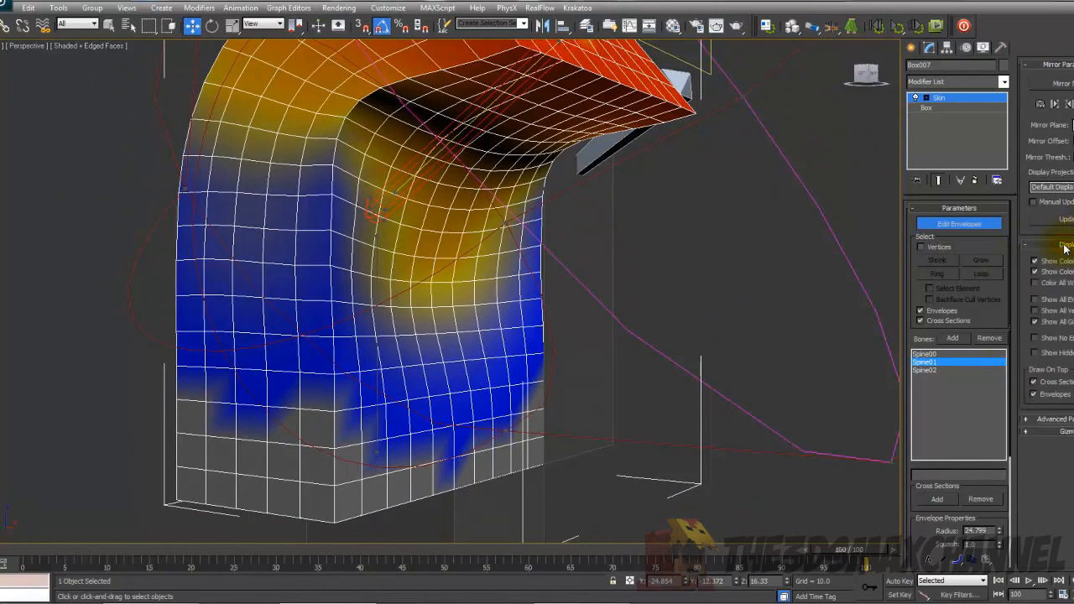
{"action": "left_click", "coordinate": [1035, 272]}
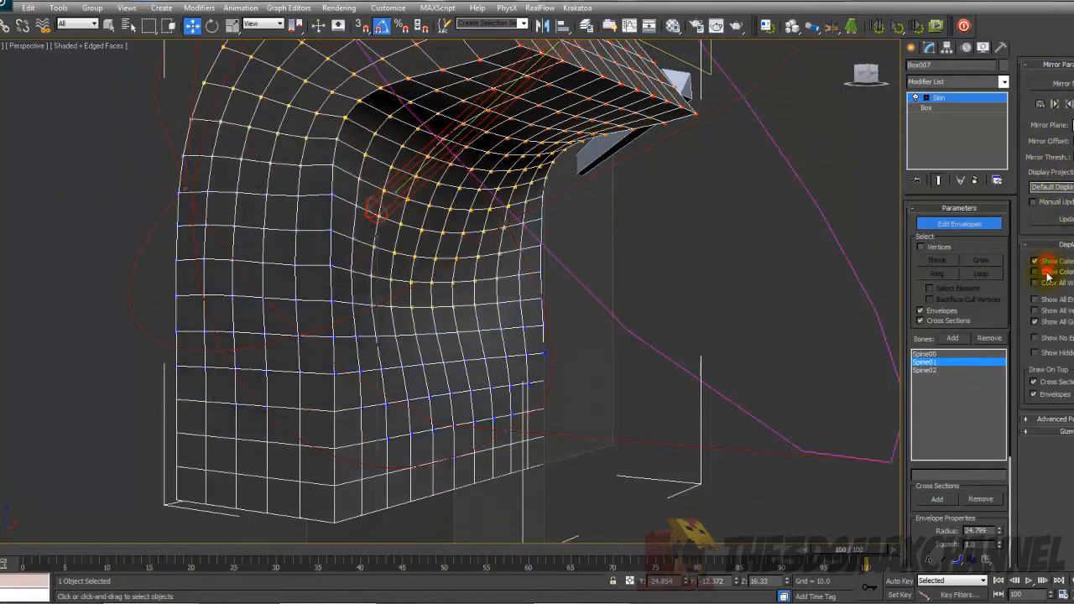
{"action": "left_click", "coordinate": [1034, 272]}
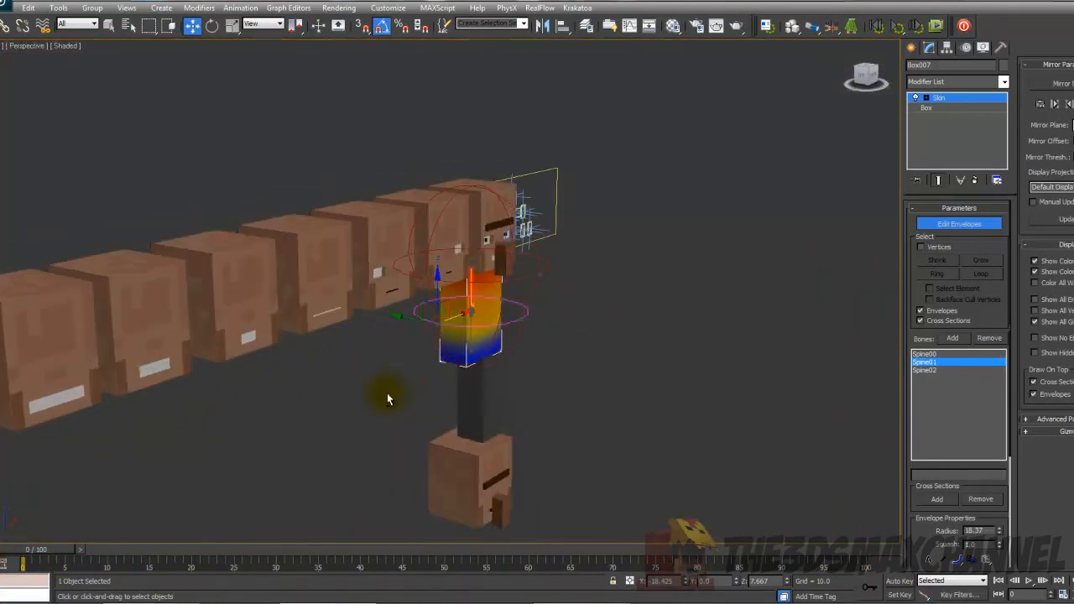
{"action": "key", "text": "F3"}
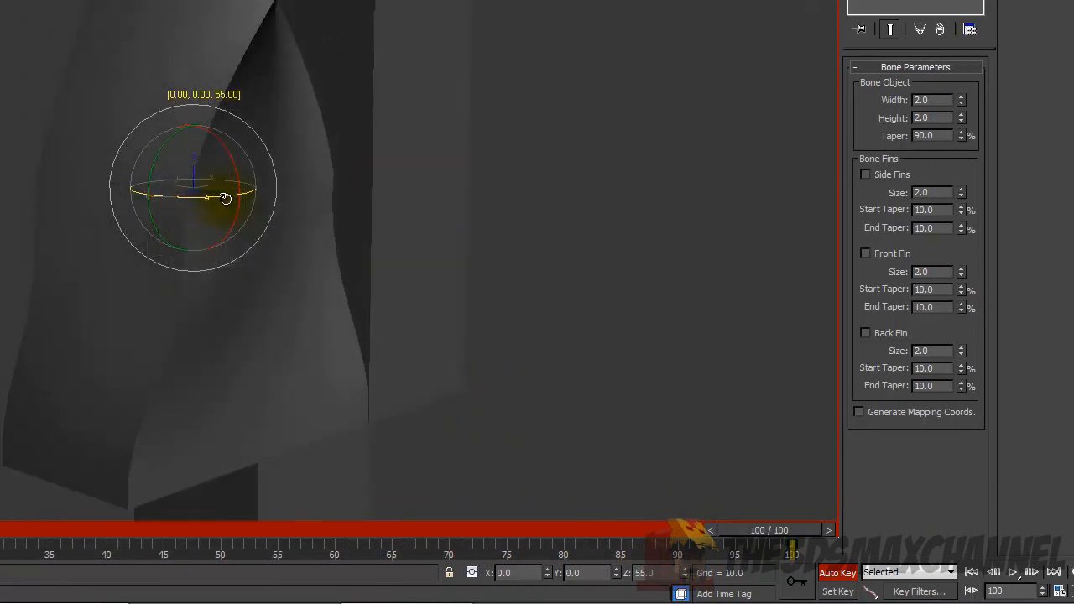
At frame 100 rotate spine bones about 55 degrees so the chest bends smoothly, then select the box
{"action": "left_click_drag", "start_coordinate": [225, 198], "coordinate": [216, 201]}
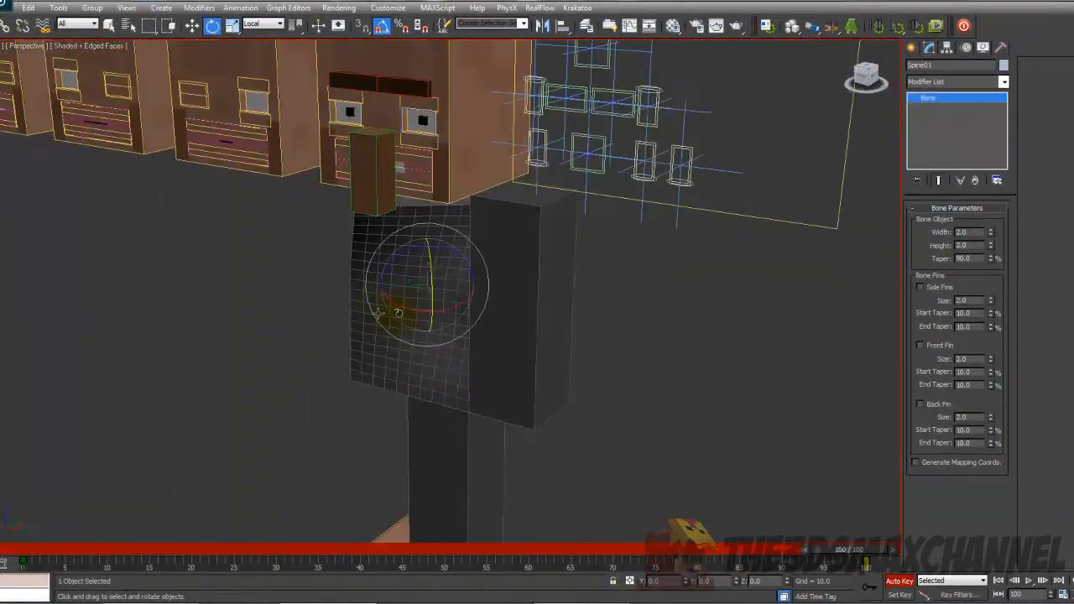
{"action": "left_click_drag", "start_coordinate": [400, 310], "coordinate": [485, 289]}
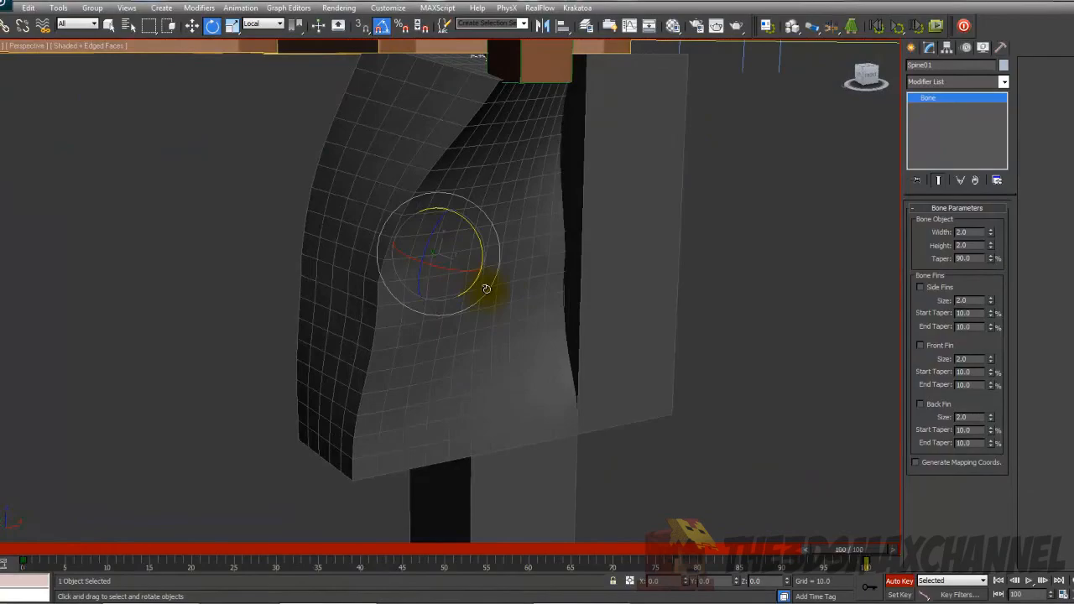
{"action": "left_click", "coordinate": [1003, 111]}
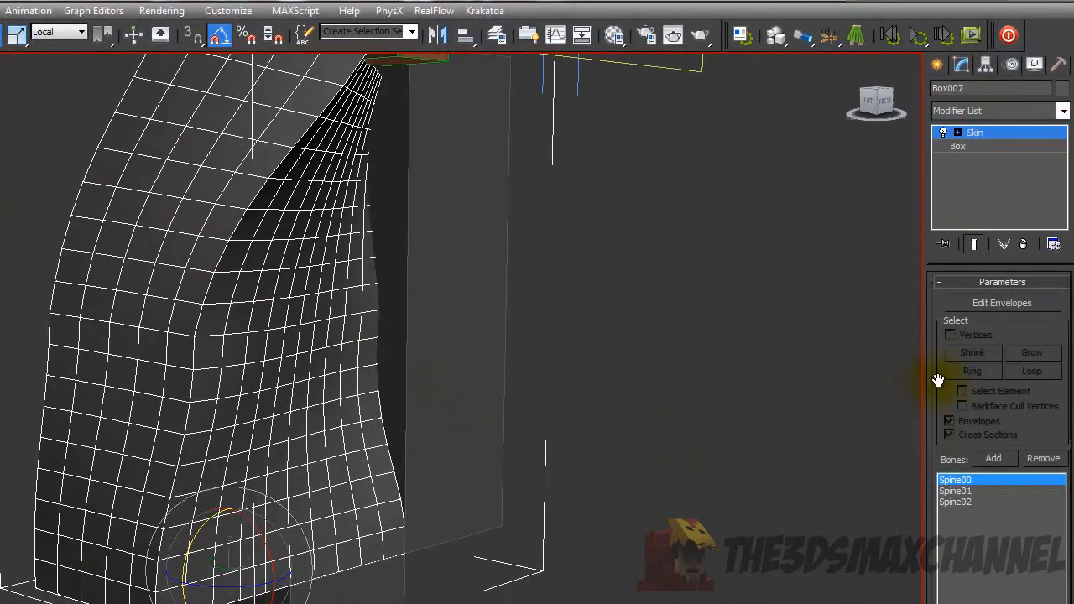
Reshape the Spine01 envelope so the chest bend deforms smoothly
{"action": "left_click", "coordinate": [1000, 302]}
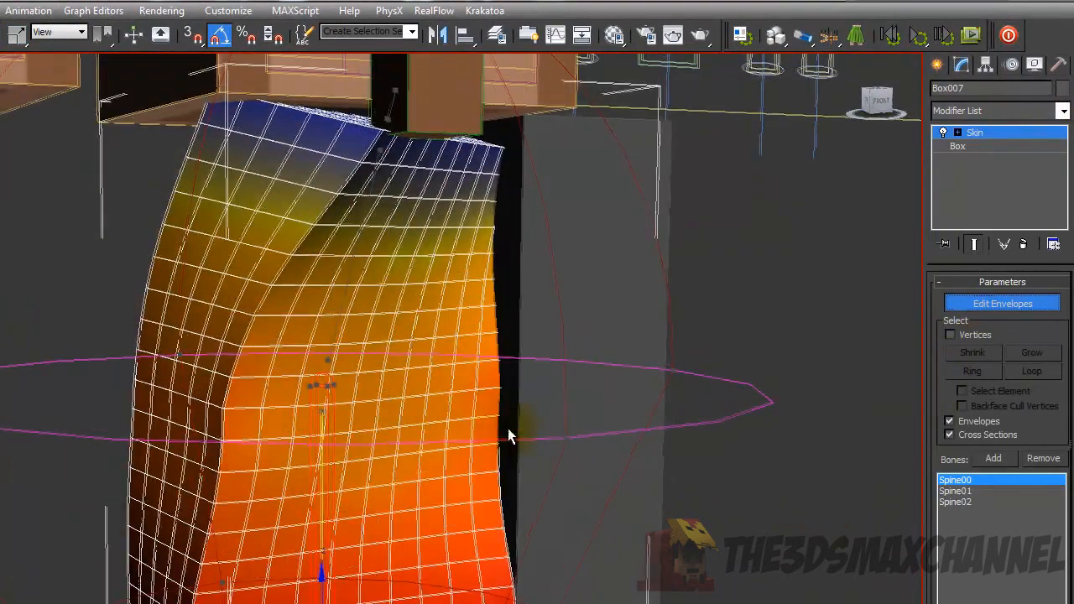
{"action": "left_click", "coordinate": [955, 490]}
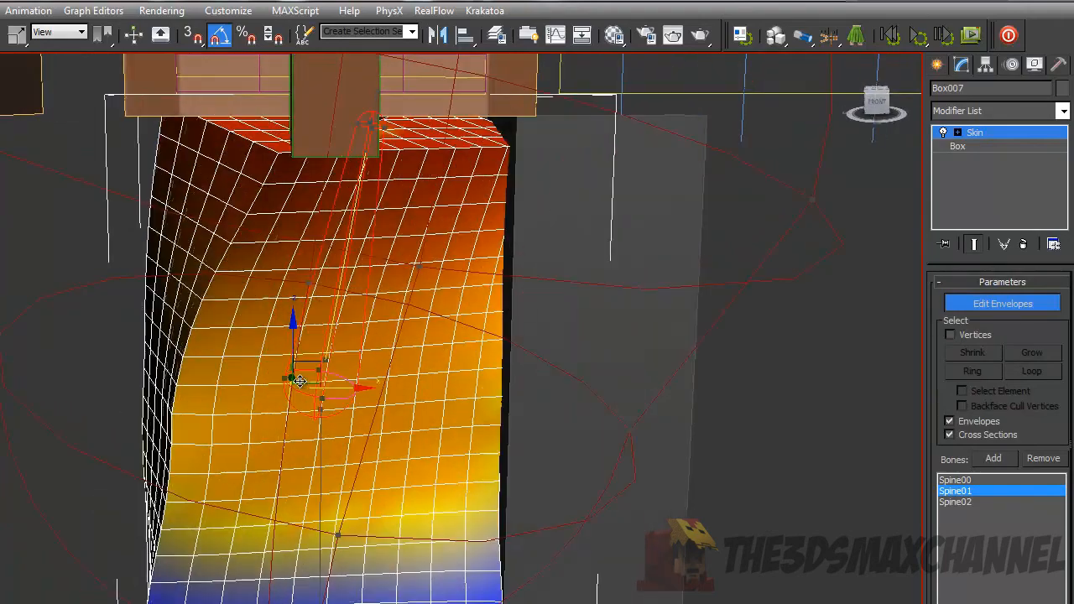
{"action": "left_click_drag", "start_coordinate": [298, 378], "coordinate": [356, 126]}
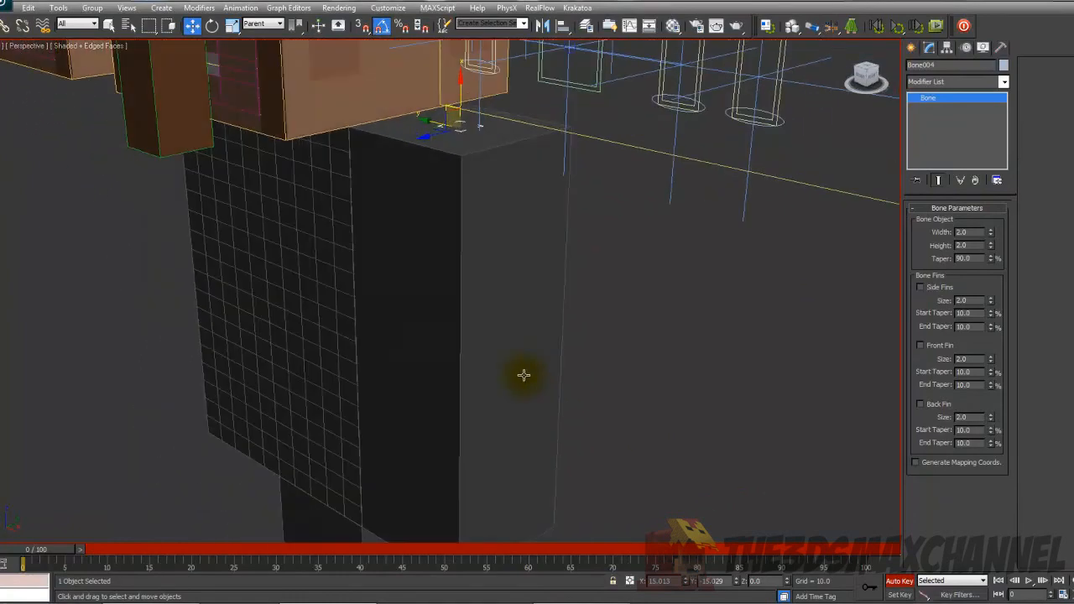
{"action": "mouse_move", "coordinate": [772, 392]}
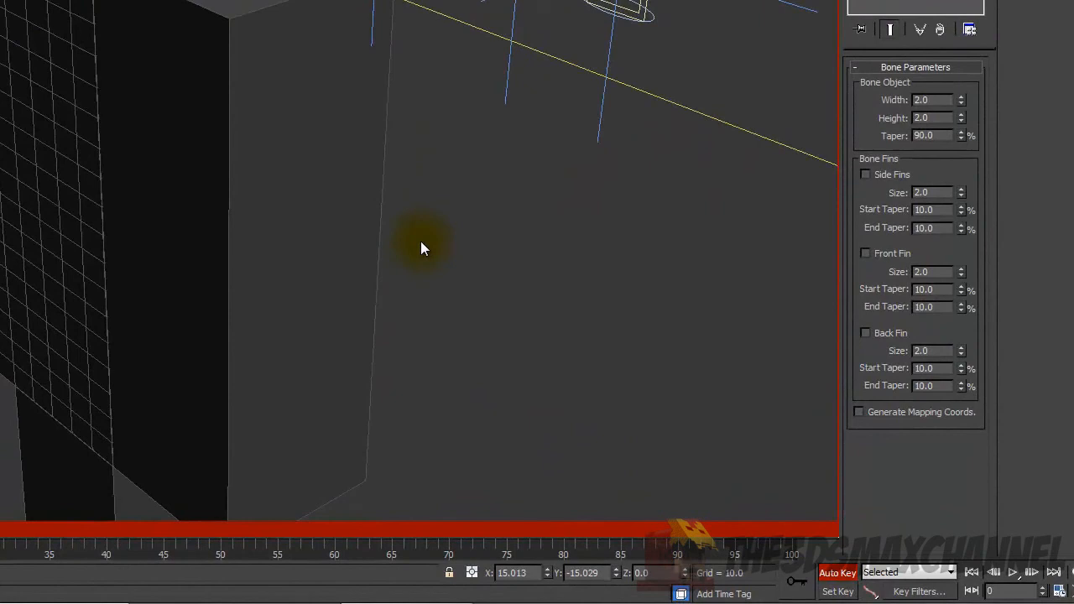
{"action": "mouse_move", "coordinate": [480, 327]}
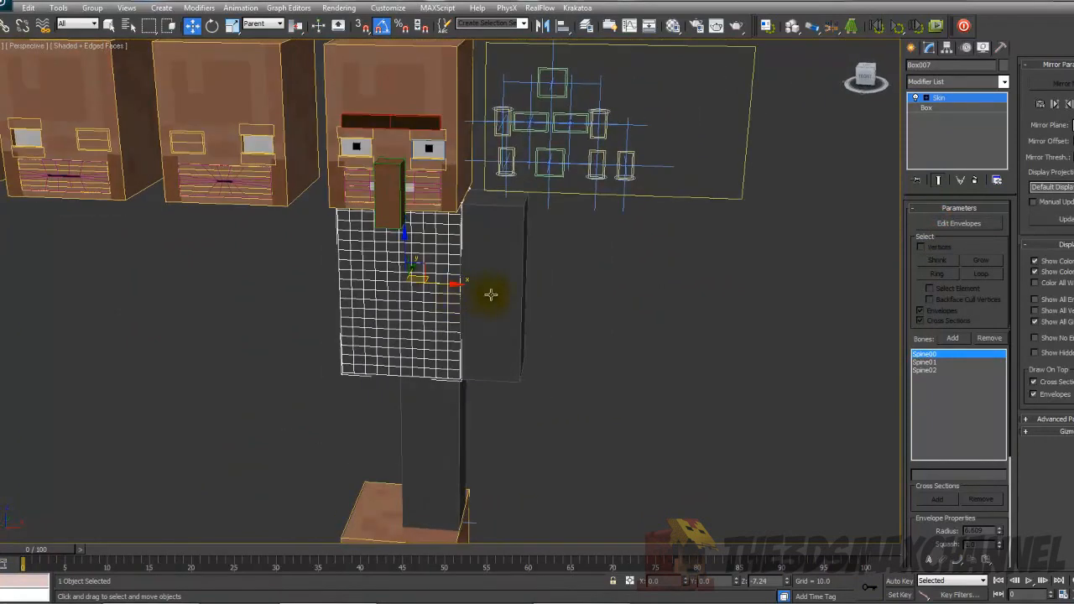
Select the thin box beside the skinned chest
{"action": "left_click", "coordinate": [493, 288]}
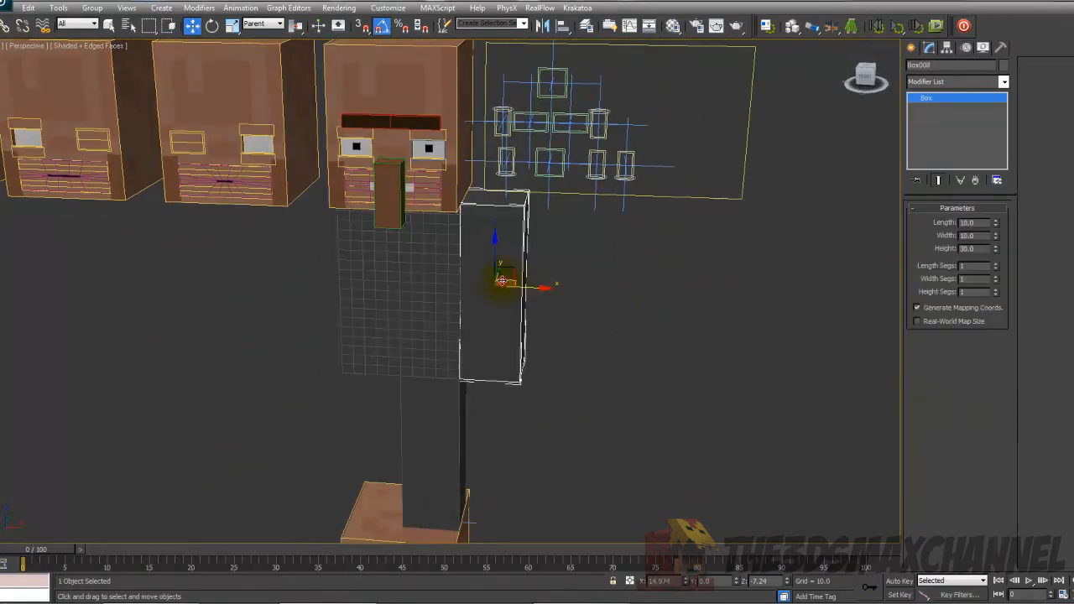